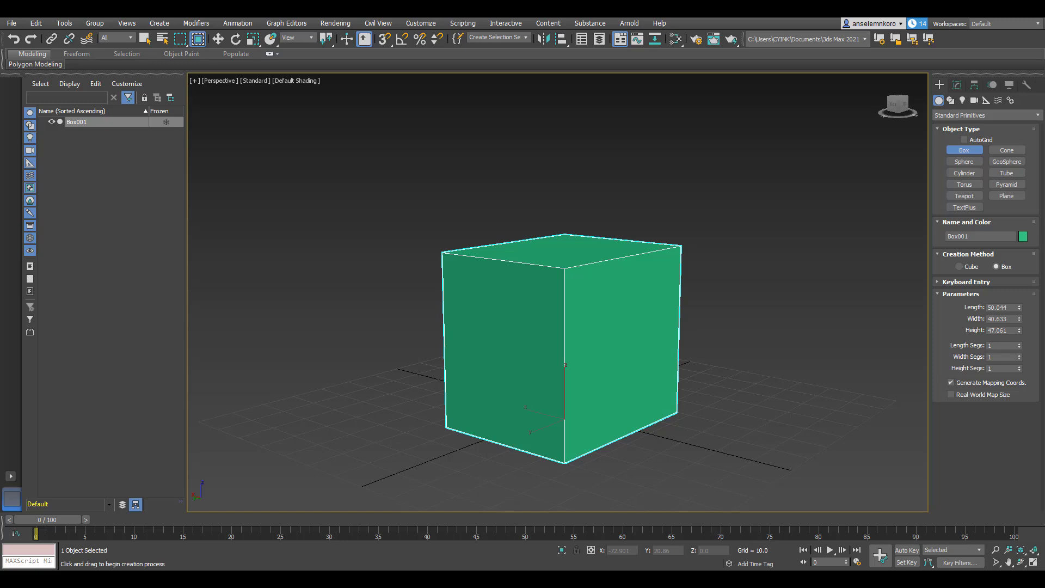
mouse_move(601, 274)
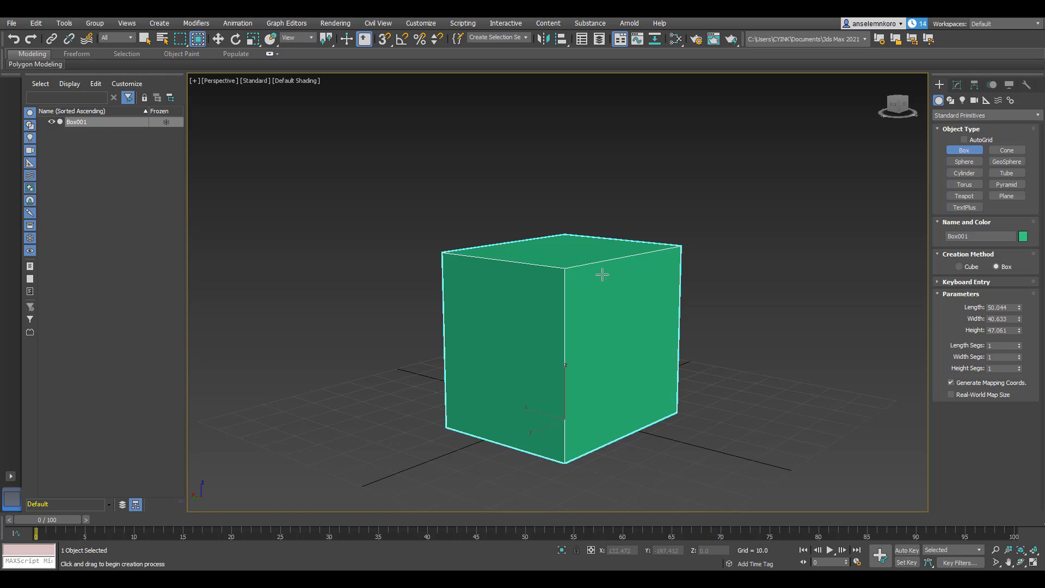
mouse_move(627, 304)
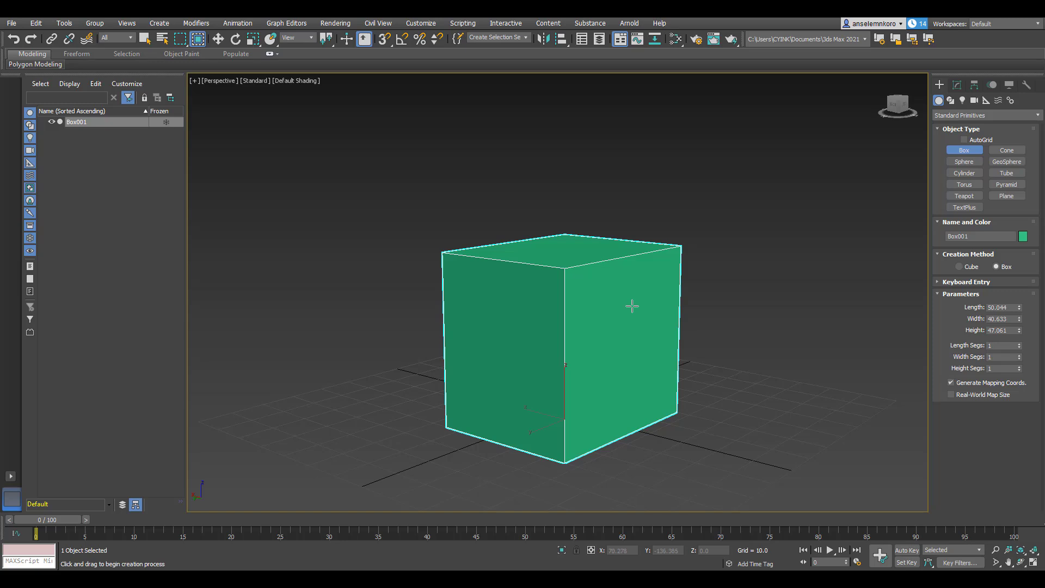
mouse_move(632, 311)
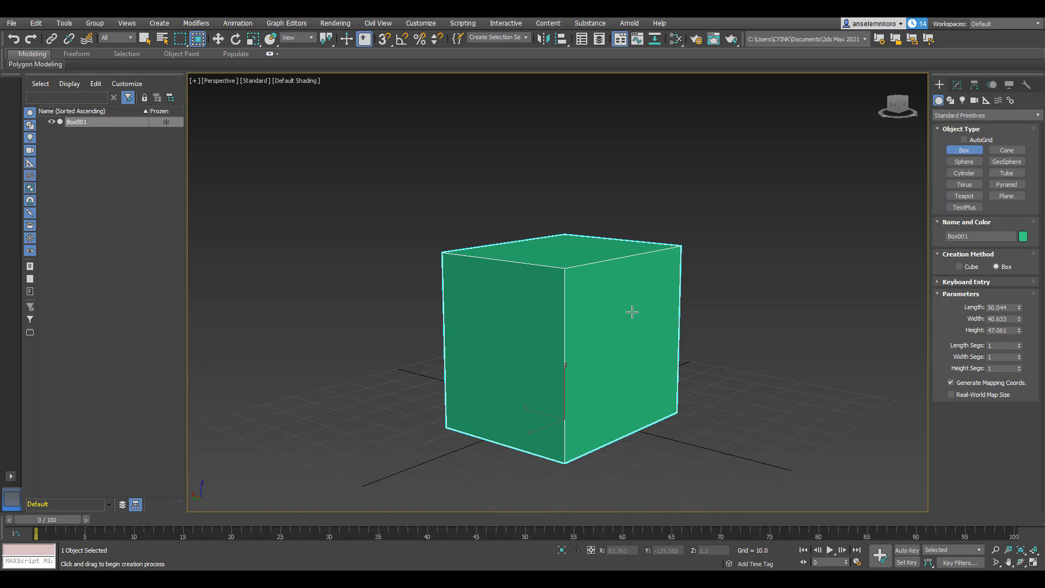
mouse_move(896, 203)
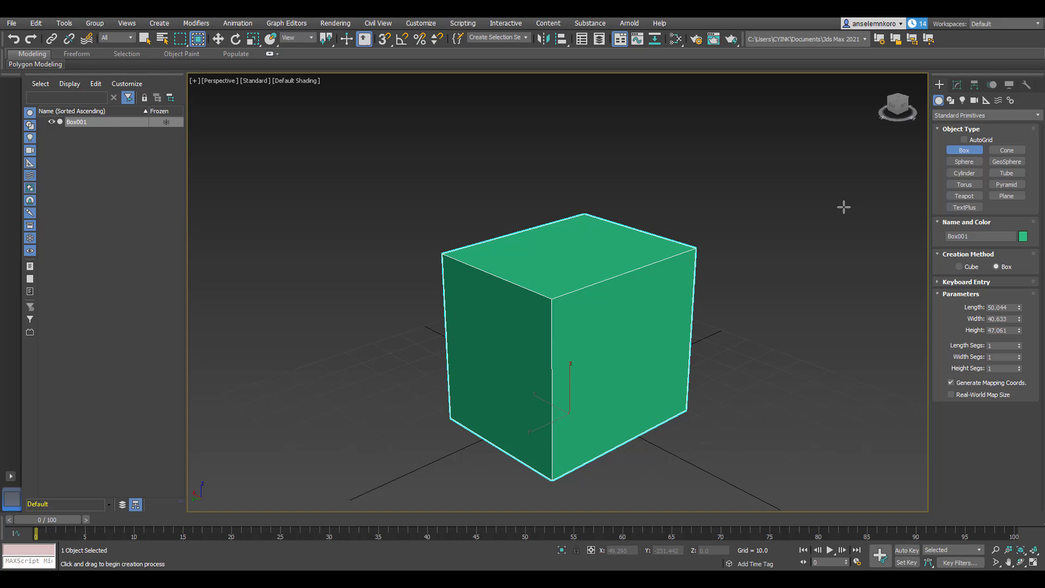
mouse_move(638, 276)
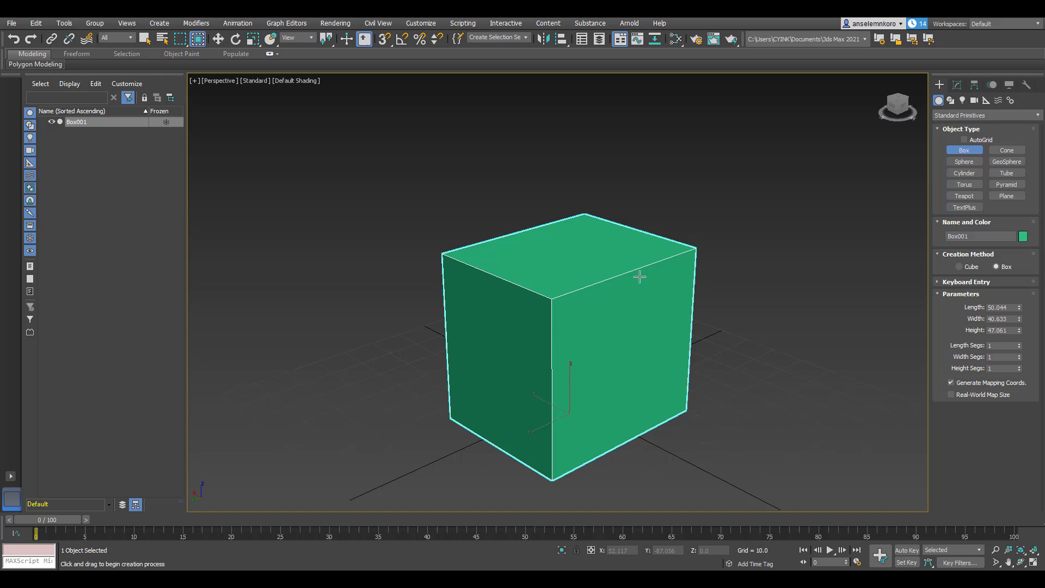
mouse_move(602, 278)
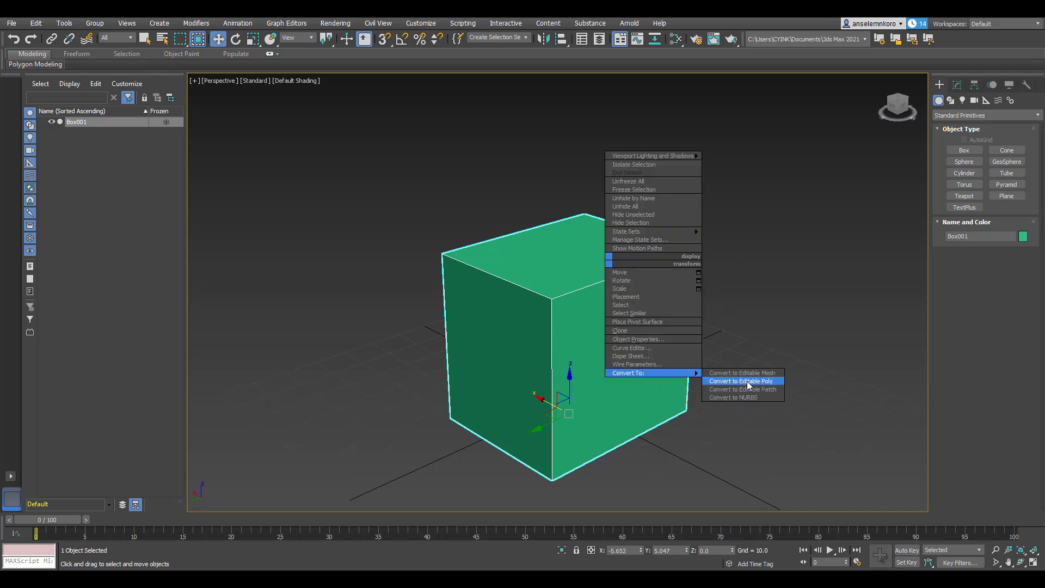
Step: Convert Box001 to Editable Poly and pick faces in Polygon mode to shape the seat and block
click(739, 380)
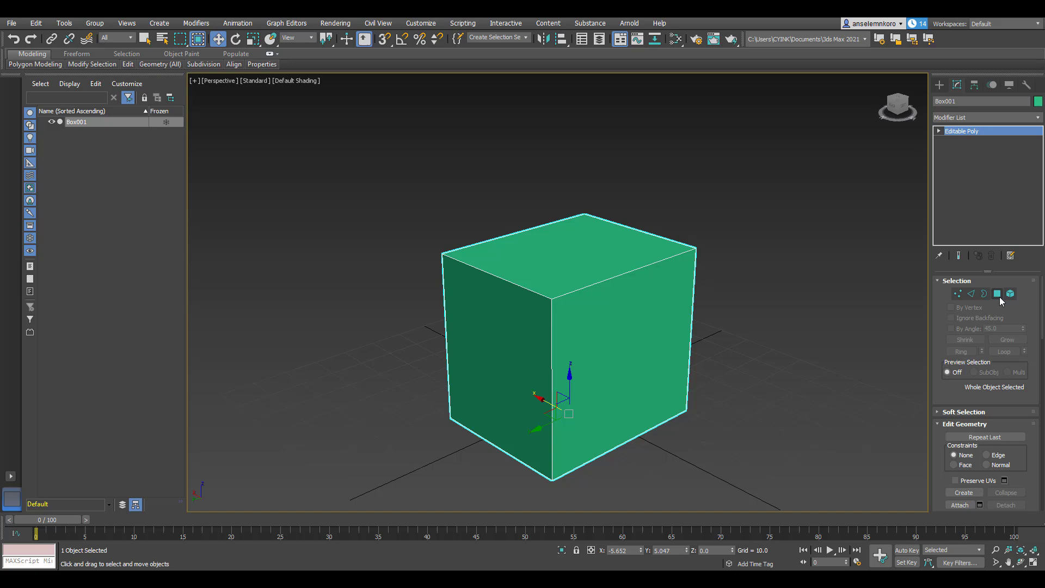
click(1009, 294)
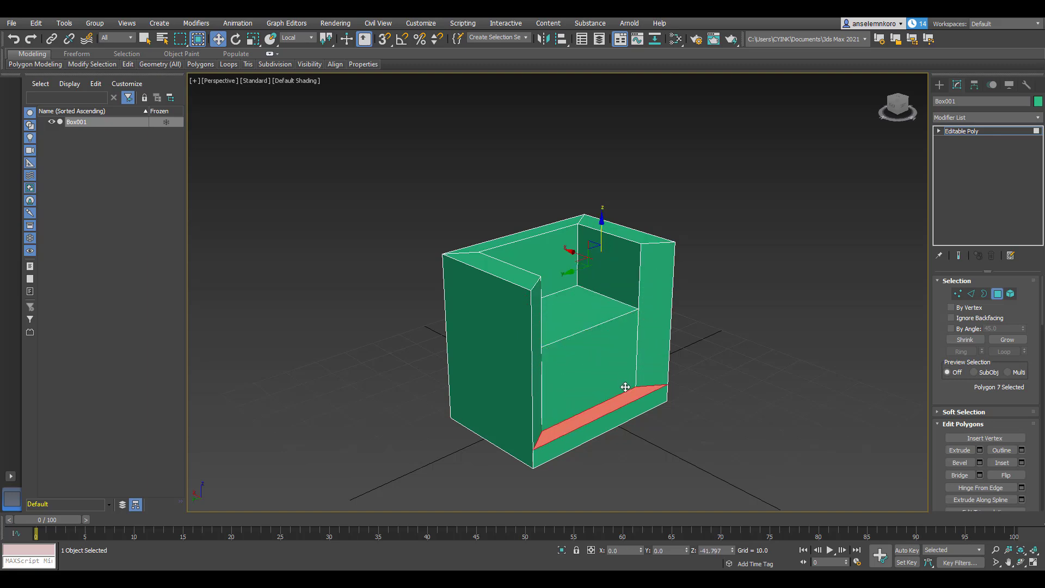
click(586, 353)
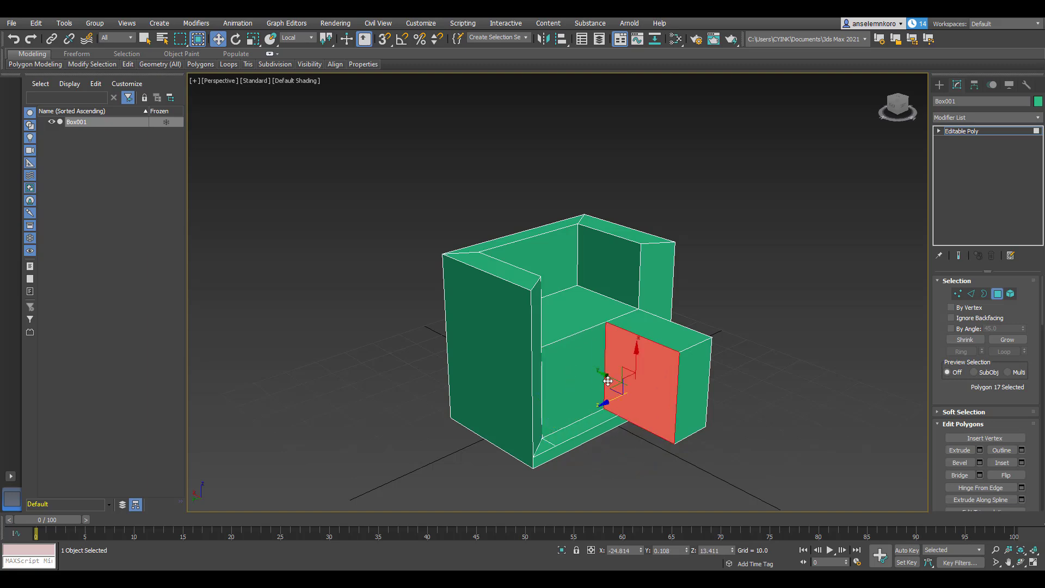
click(576, 380)
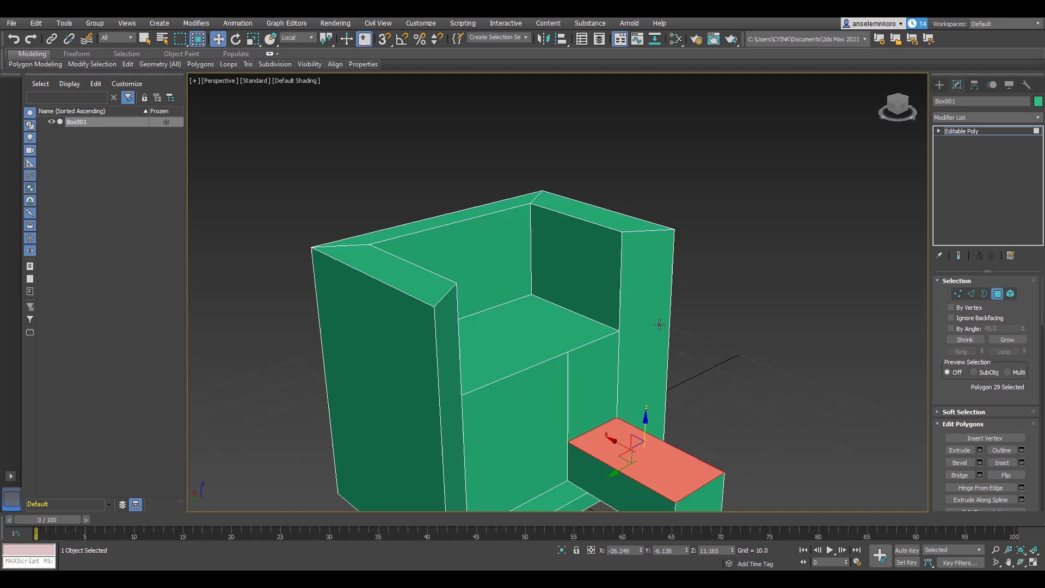
mouse_move(664, 359)
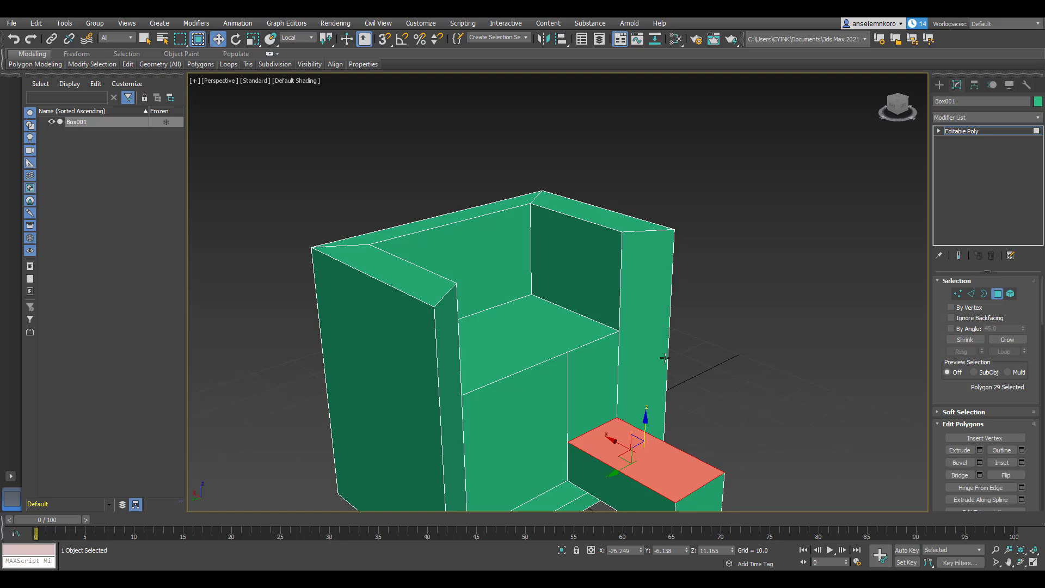
mouse_move(609, 366)
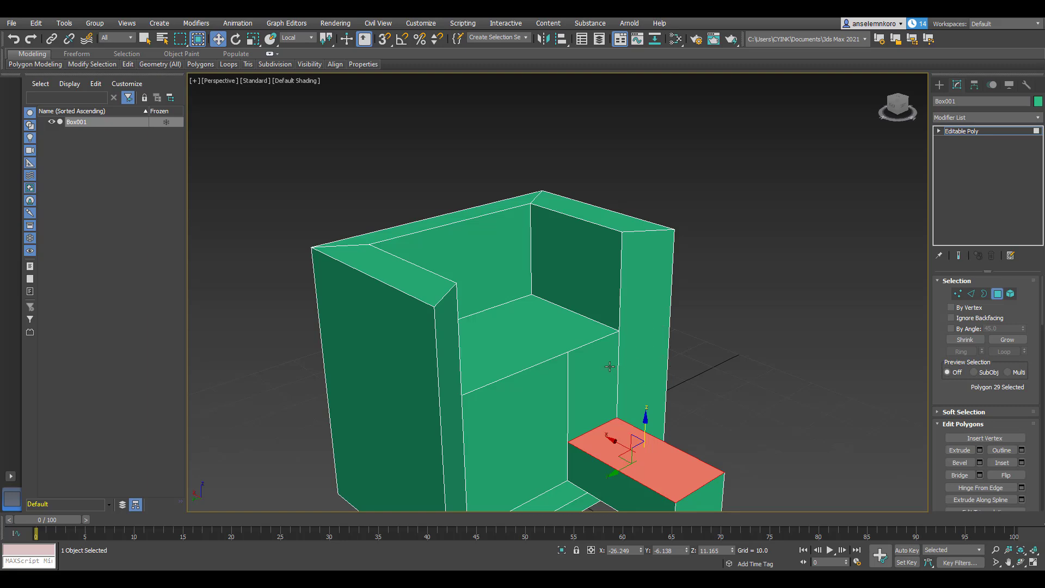
mouse_move(336, 294)
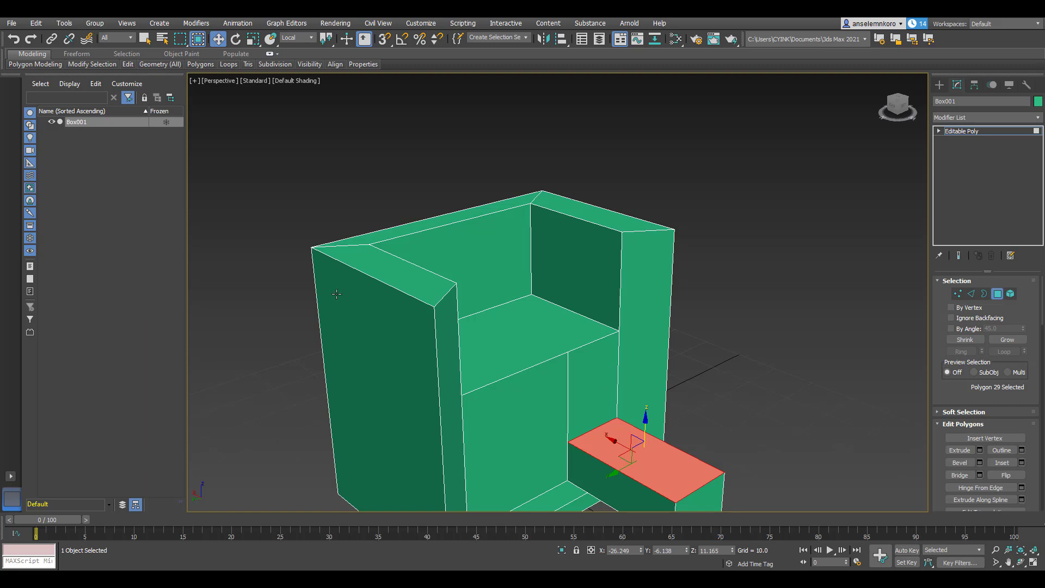
mouse_move(211, 89)
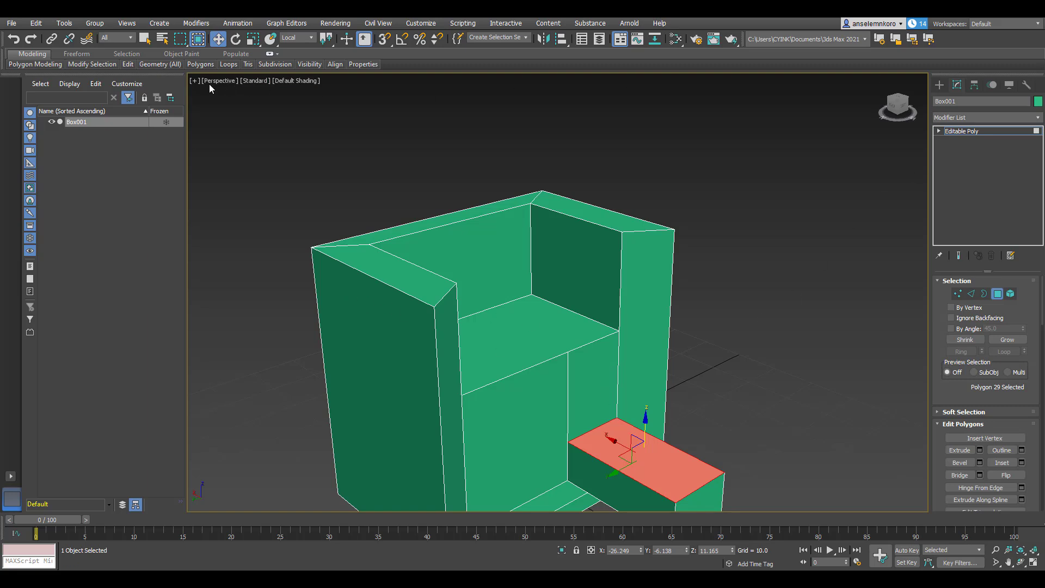
mouse_move(536, 258)
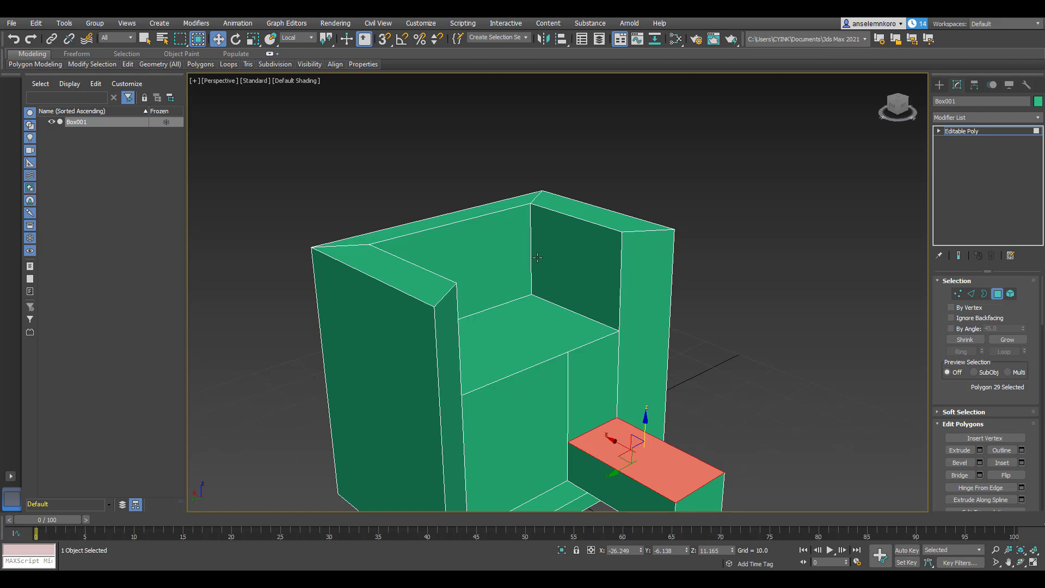
mouse_move(308, 214)
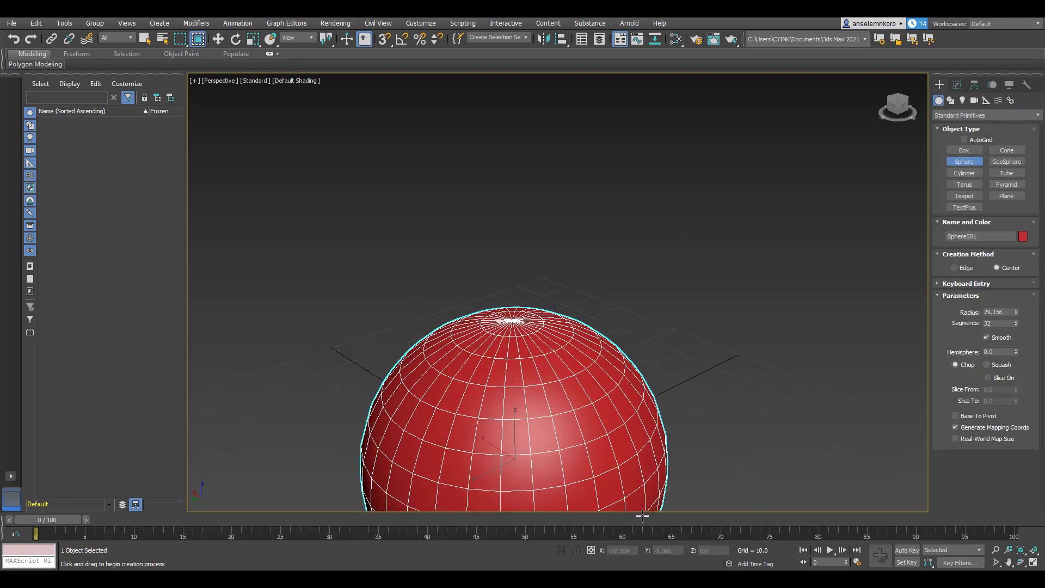
Step: Set the sphere's object color to blue and begin selecting its polygons
click(1023, 236)
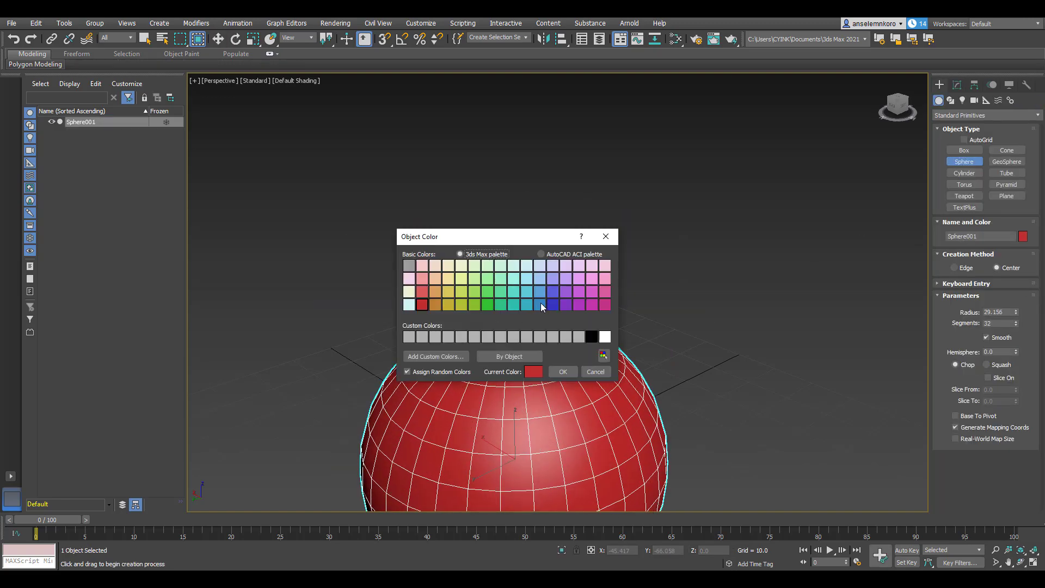
click(562, 371)
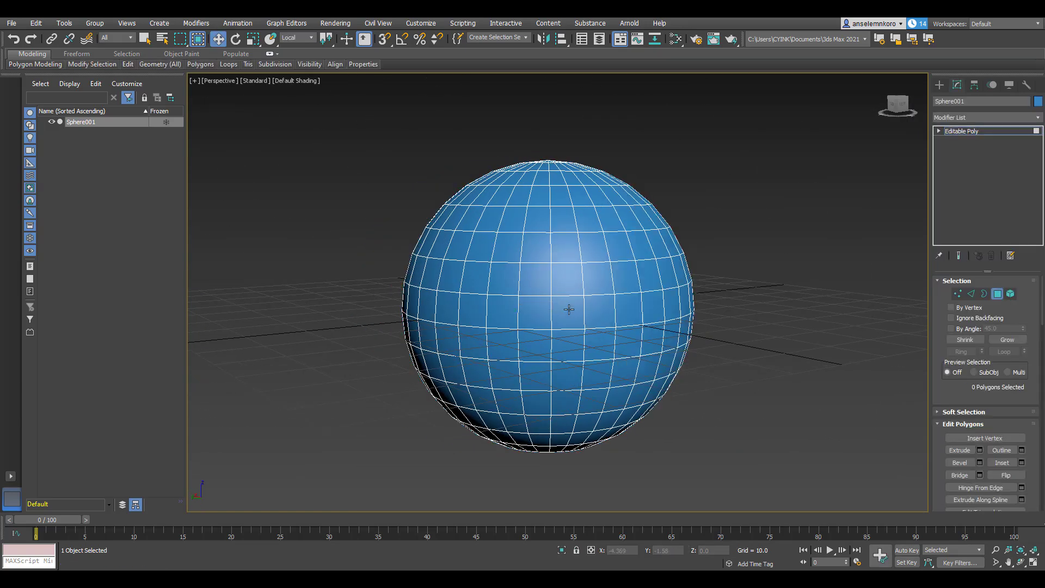
click(568, 309)
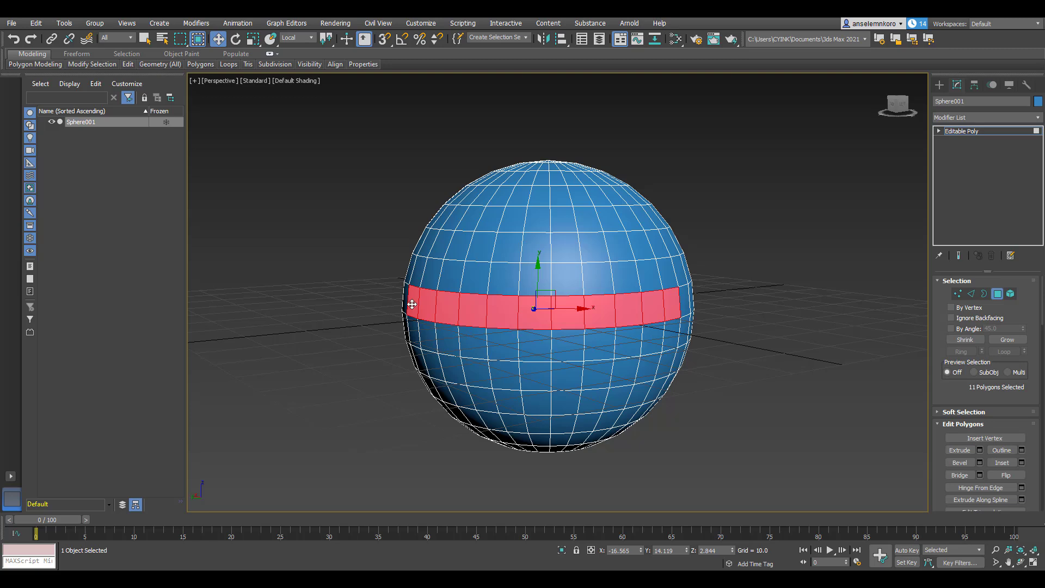
mouse_move(452, 293)
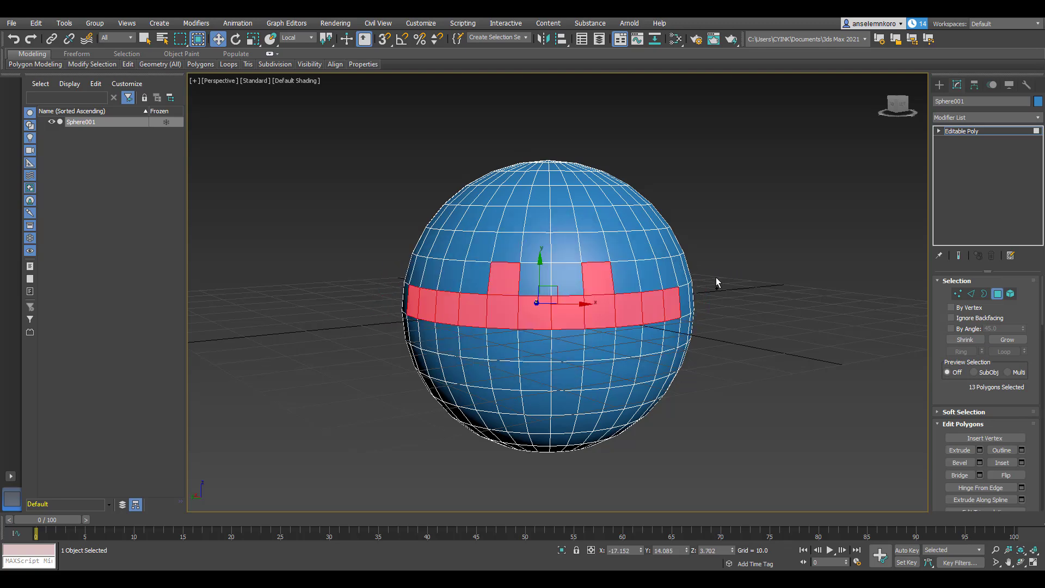
Step: Select a vertical polygon strip and a point-to-point path from the sphere's bottom to top
click(679, 273)
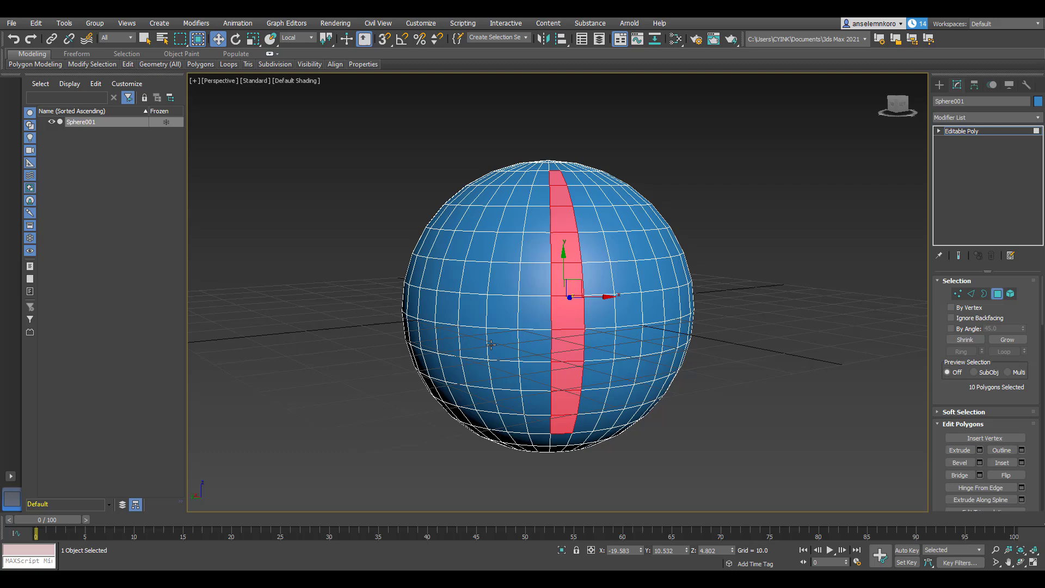
click(558, 419)
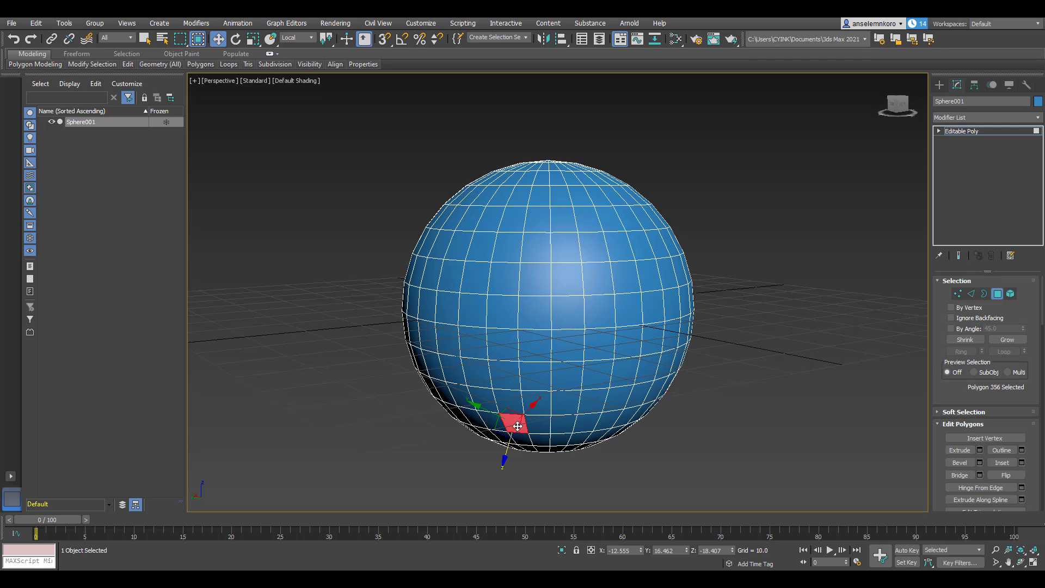
click(562, 400)
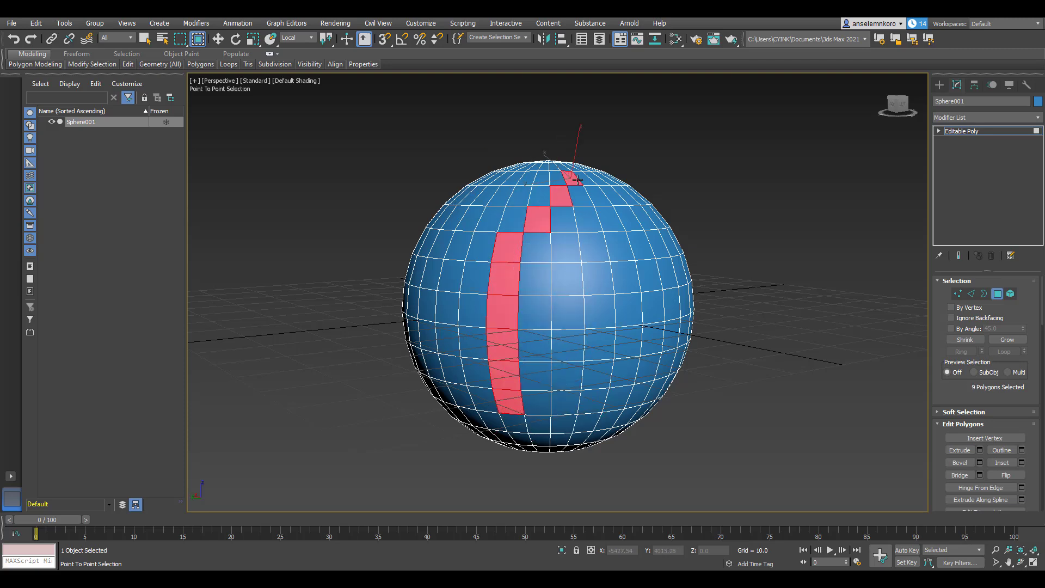
click(590, 229)
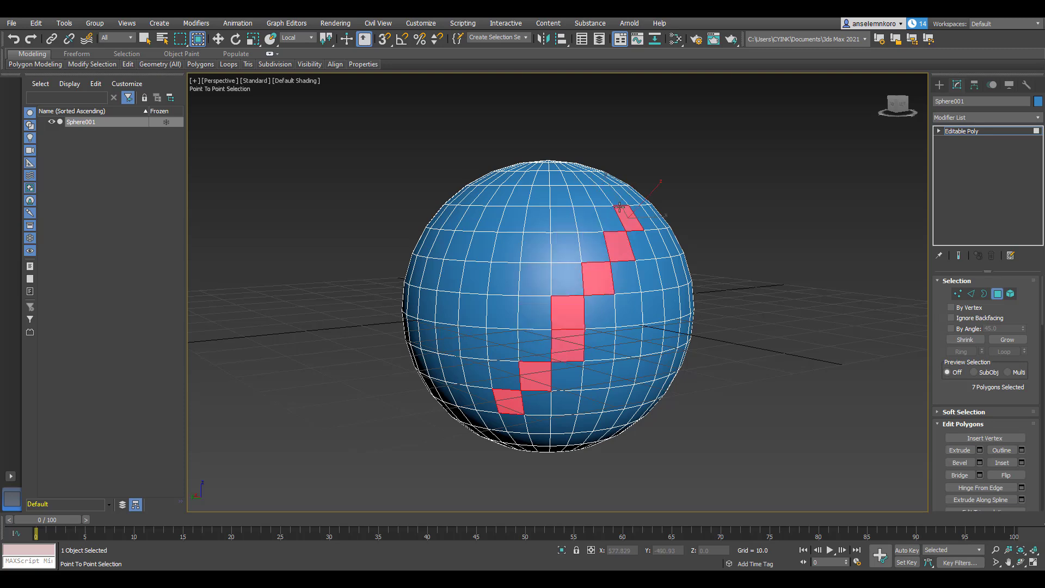
Step: Select a polygon strip across the sphere's top, then delete to empty the scene
click(623, 210)
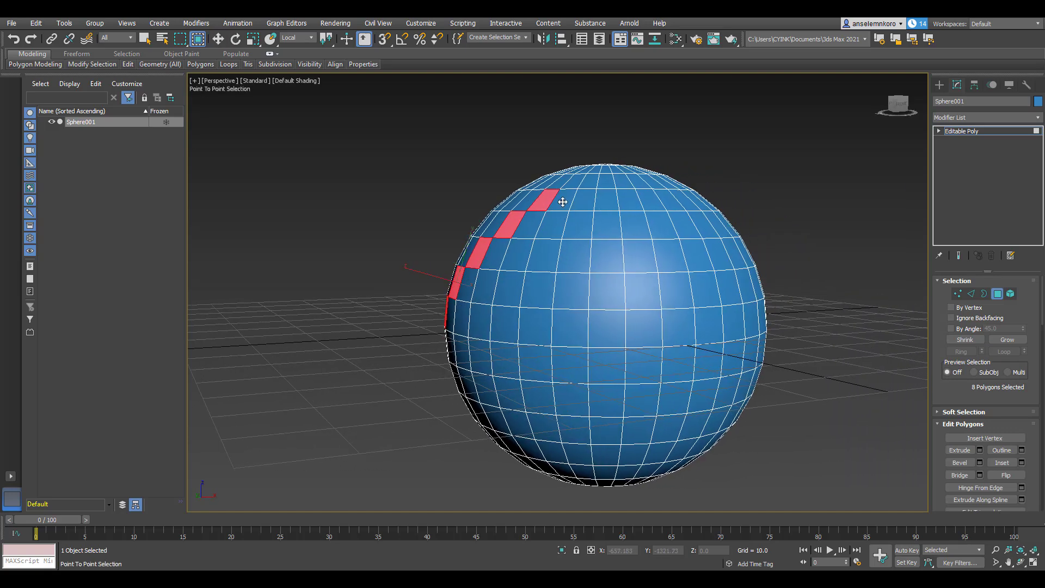
click(679, 363)
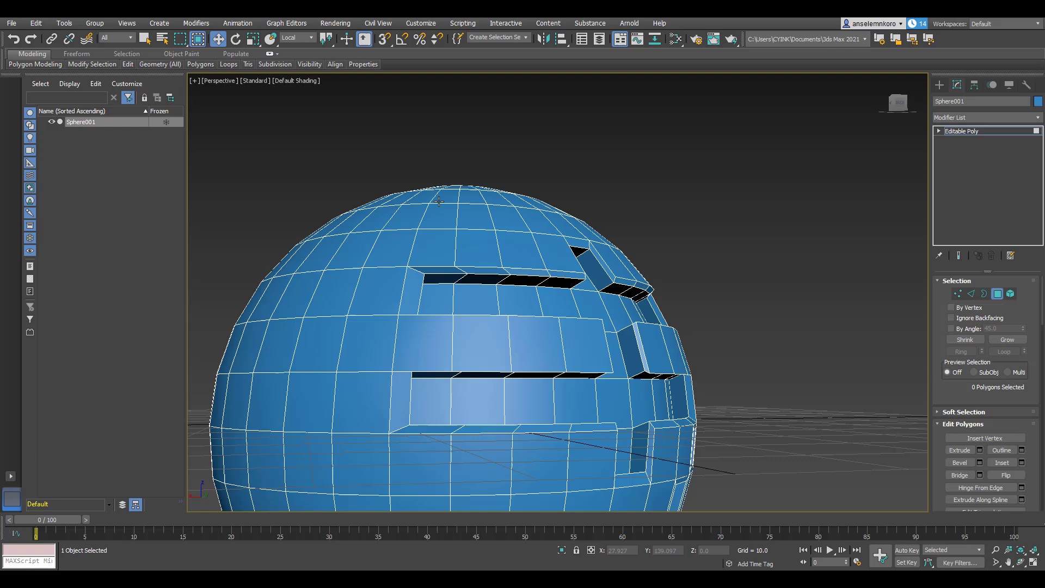
mouse_move(590, 246)
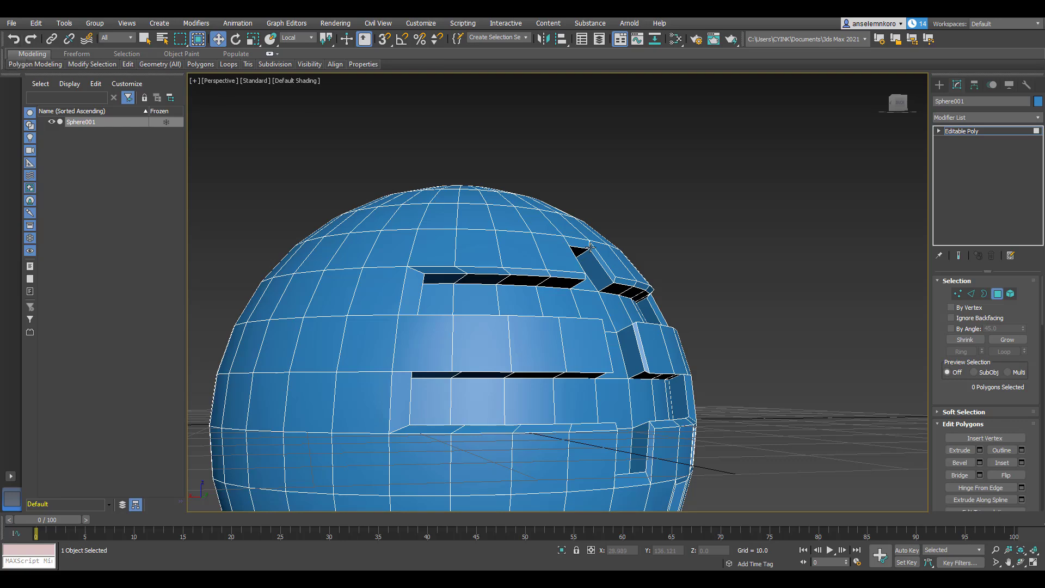
key(Delete)
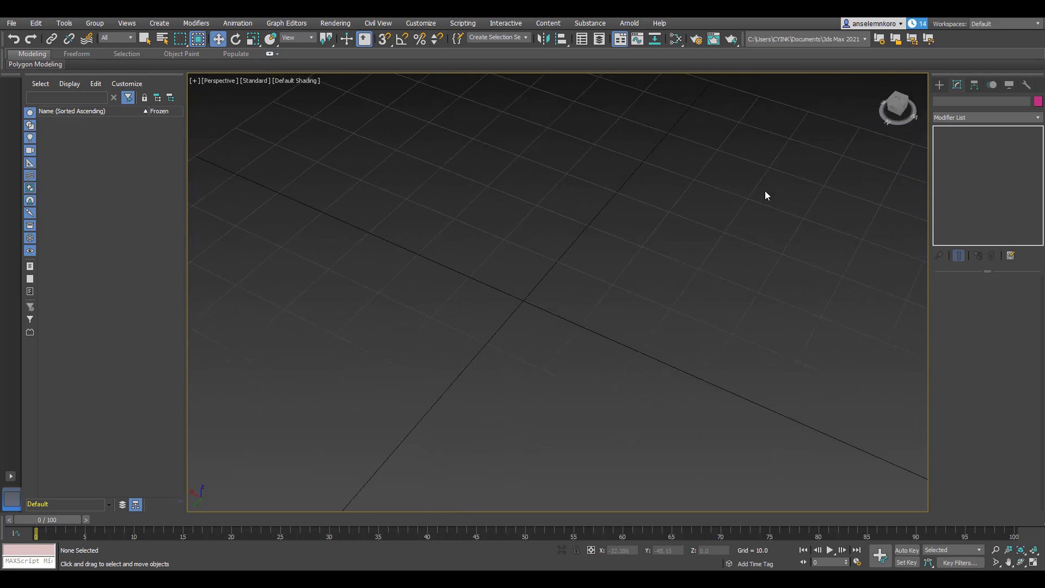
Step: Draw a rectangle spline and review its parameters
click(939, 85)
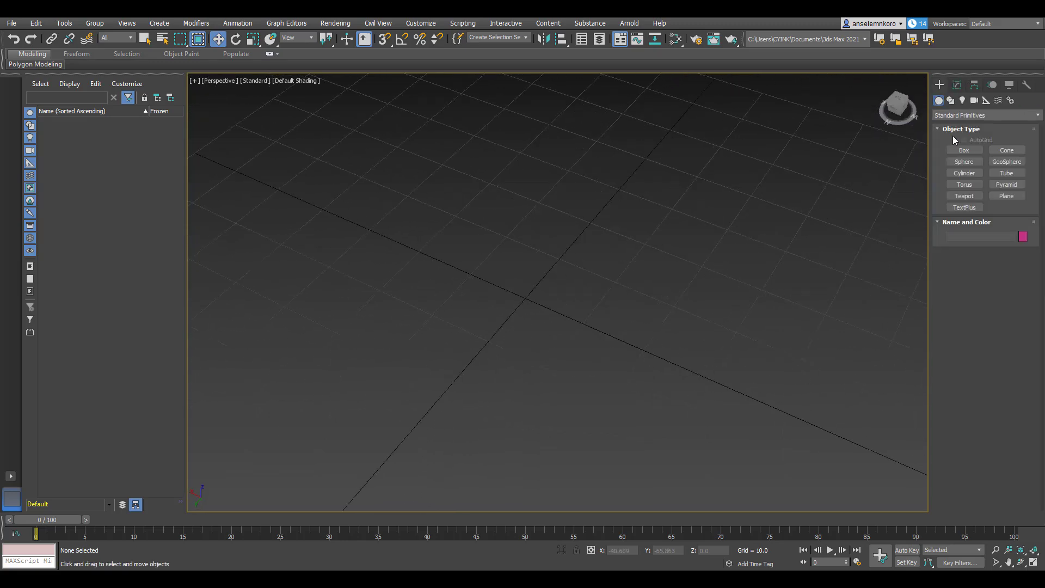
click(950, 100)
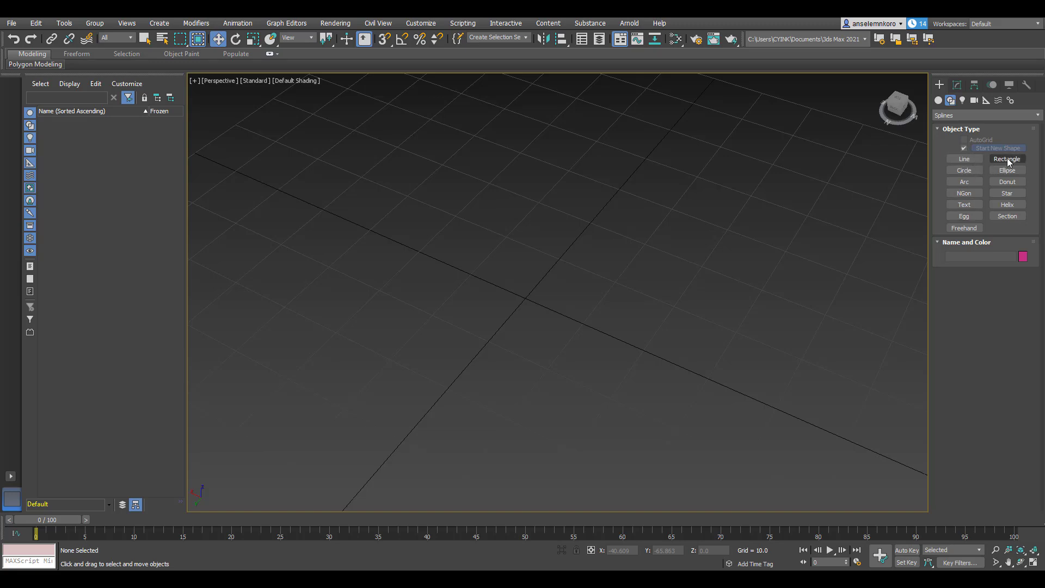
click(1007, 159)
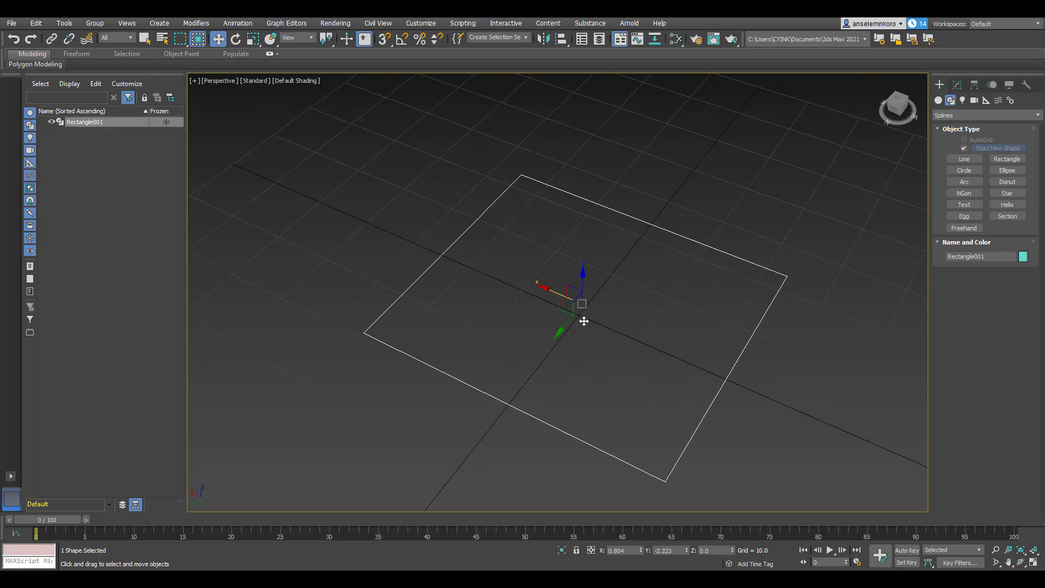
click(956, 85)
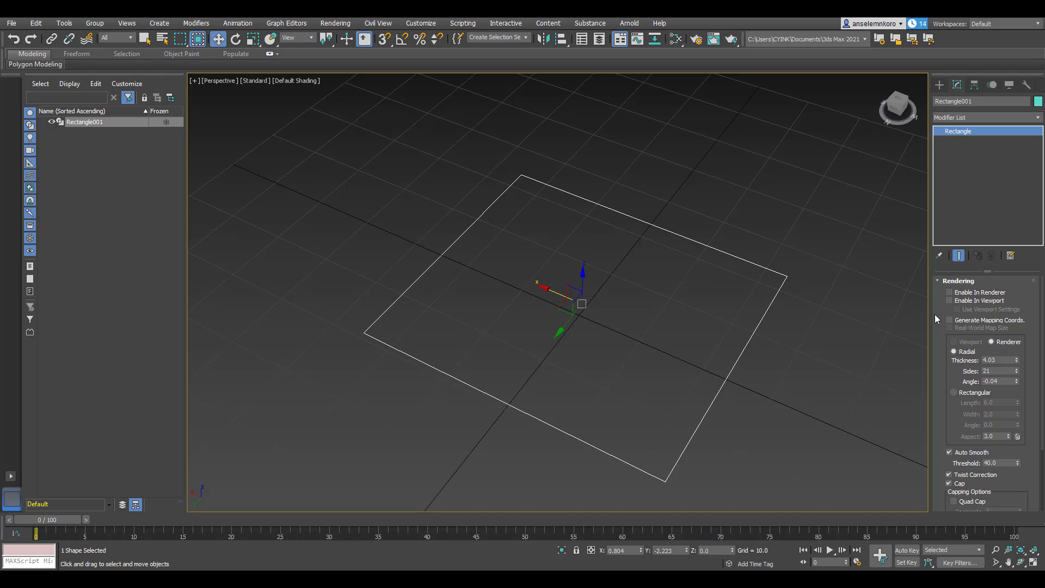
scroll(down, 3)
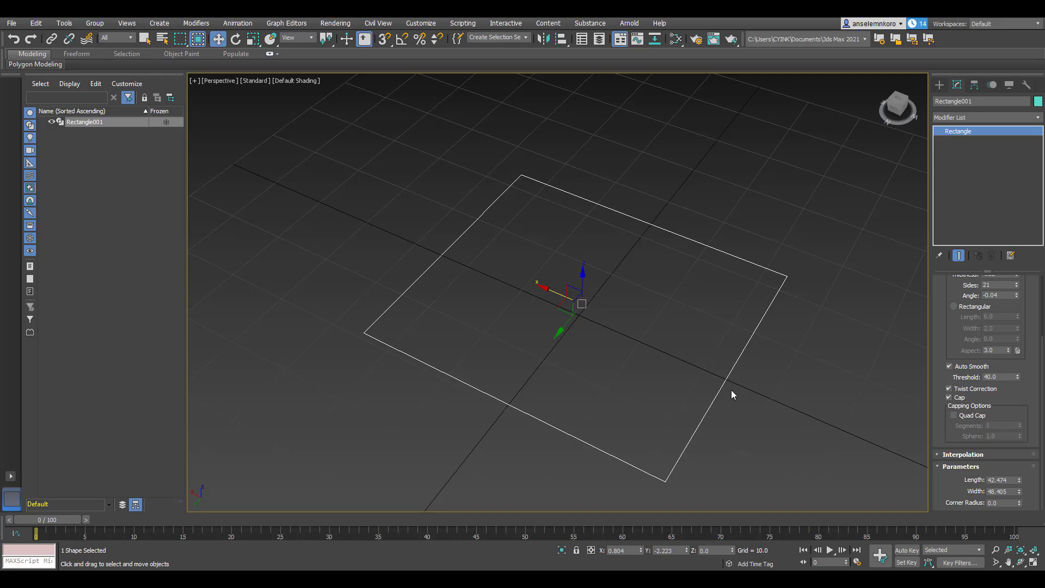
Step: Draw an open multi-segment line spline
click(939, 85)
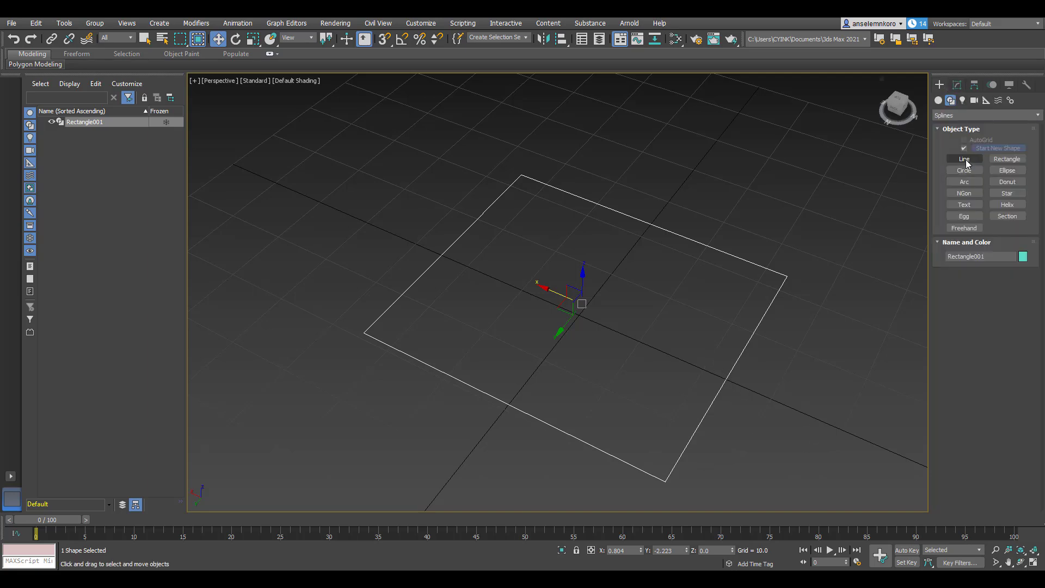
click(963, 159)
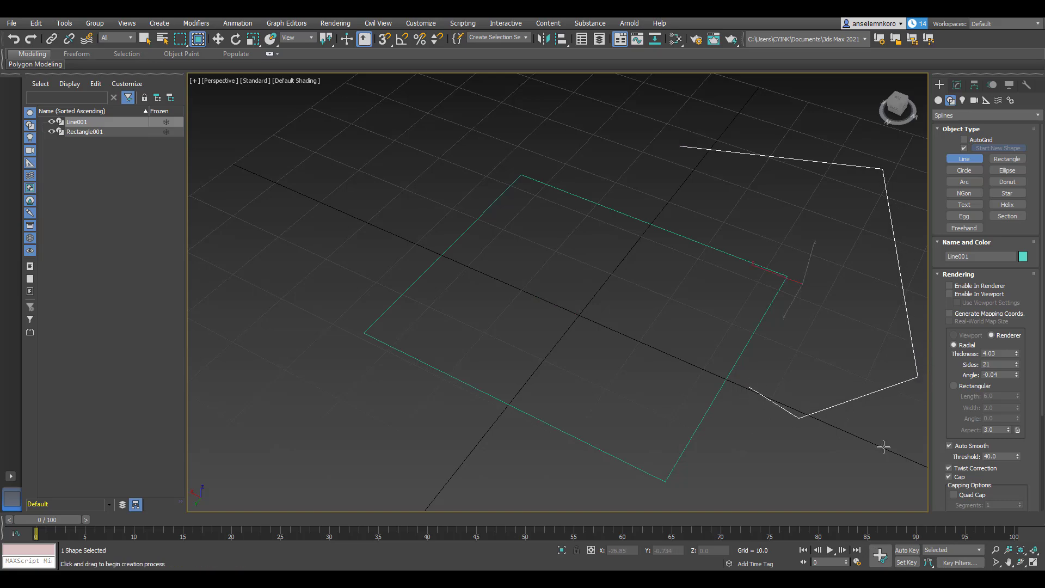
click(954, 86)
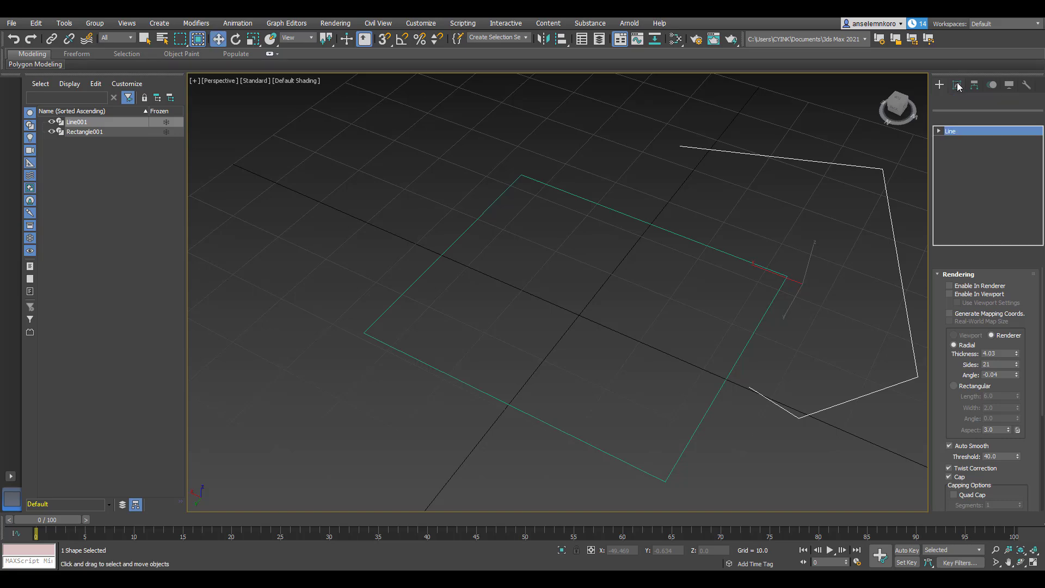
Step: Fillet one corner vertex of the line into a curve
click(956, 85)
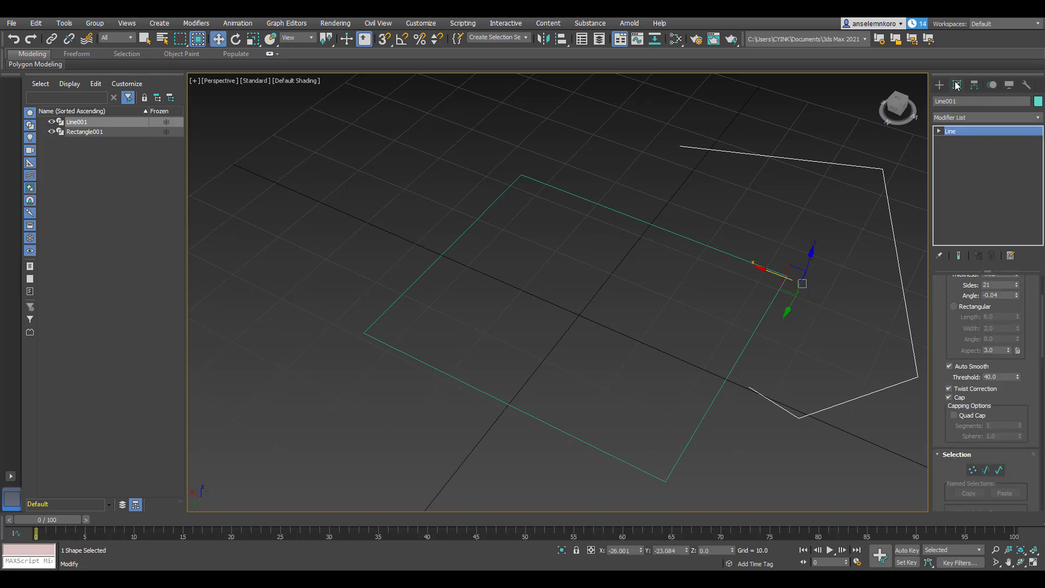
click(940, 131)
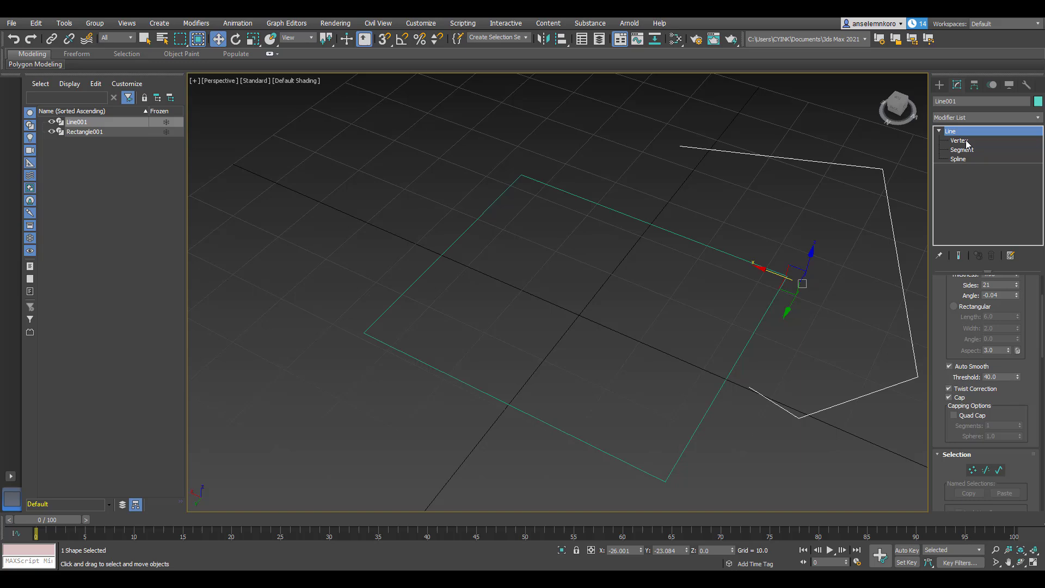
click(959, 140)
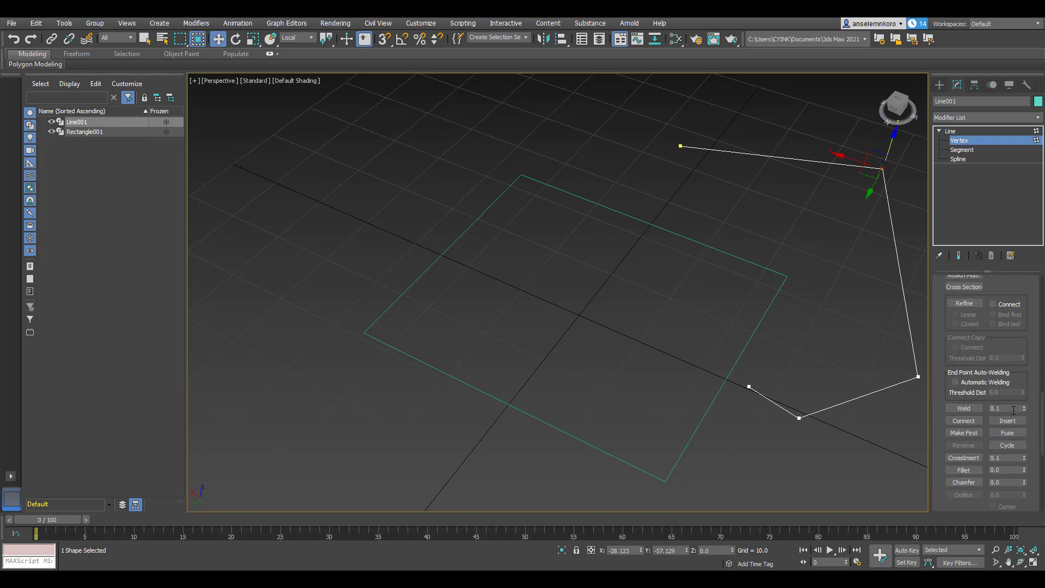
click(1024, 467)
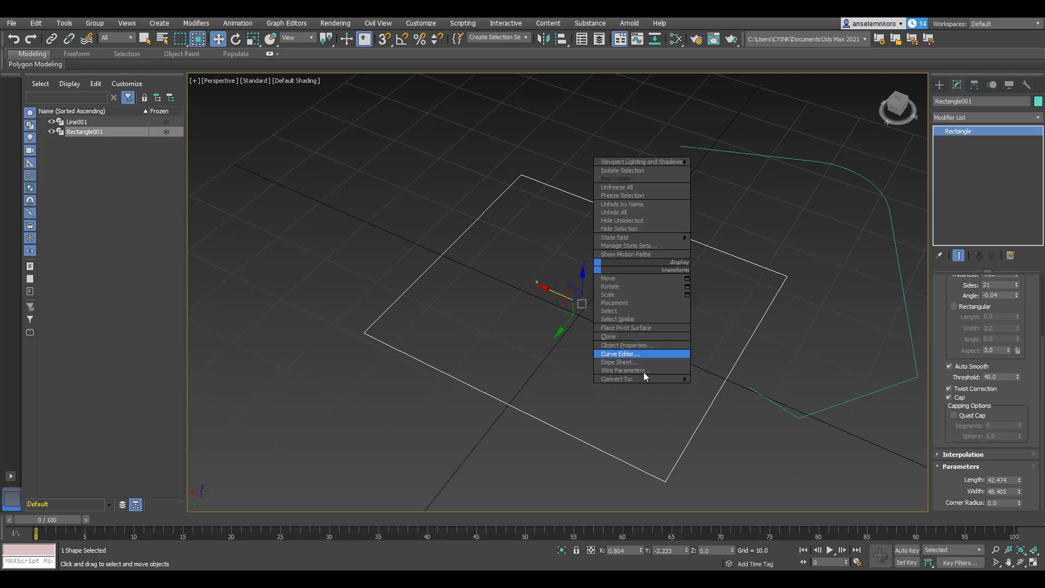
Step: Convert the rectangle to an Editable Spline at Vertex sub-object level
click(614, 379)
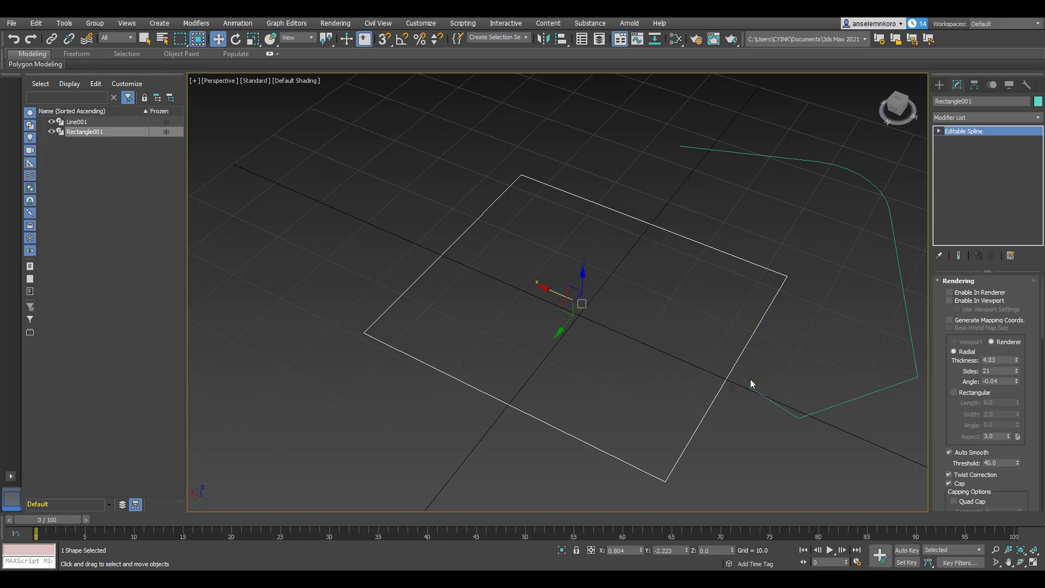
click(940, 130)
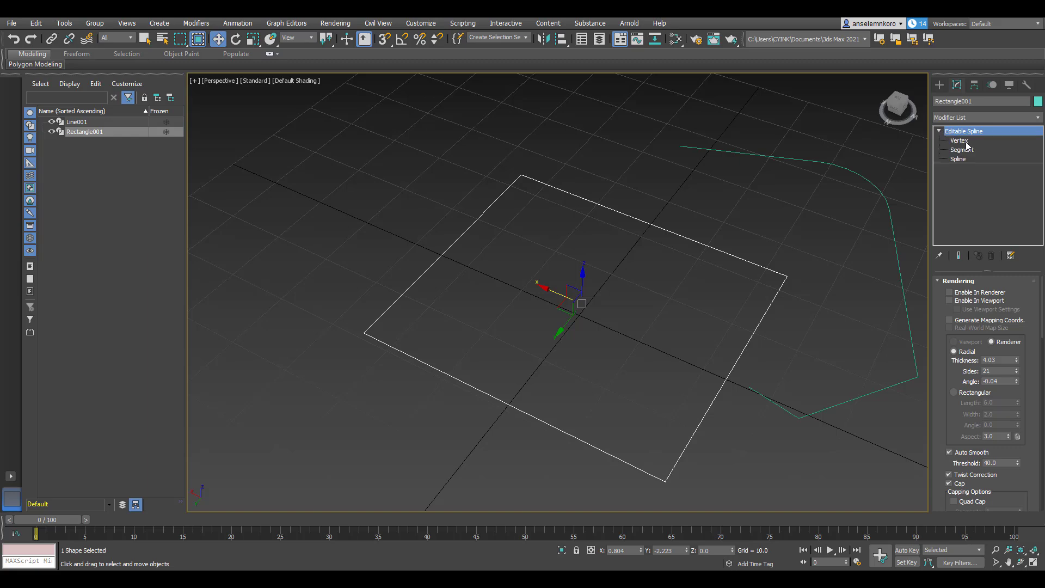
click(959, 140)
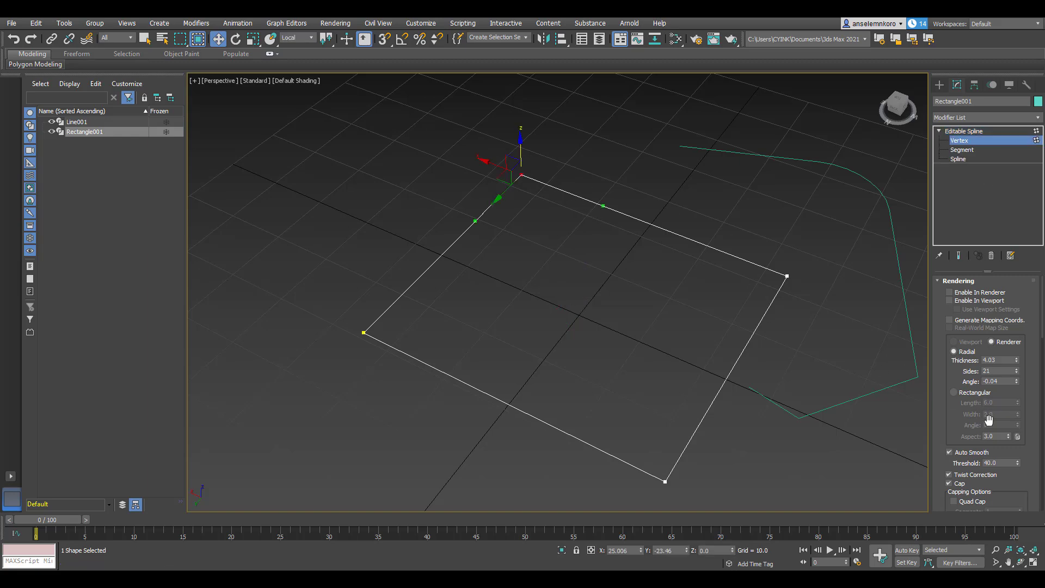
scroll(down, 3)
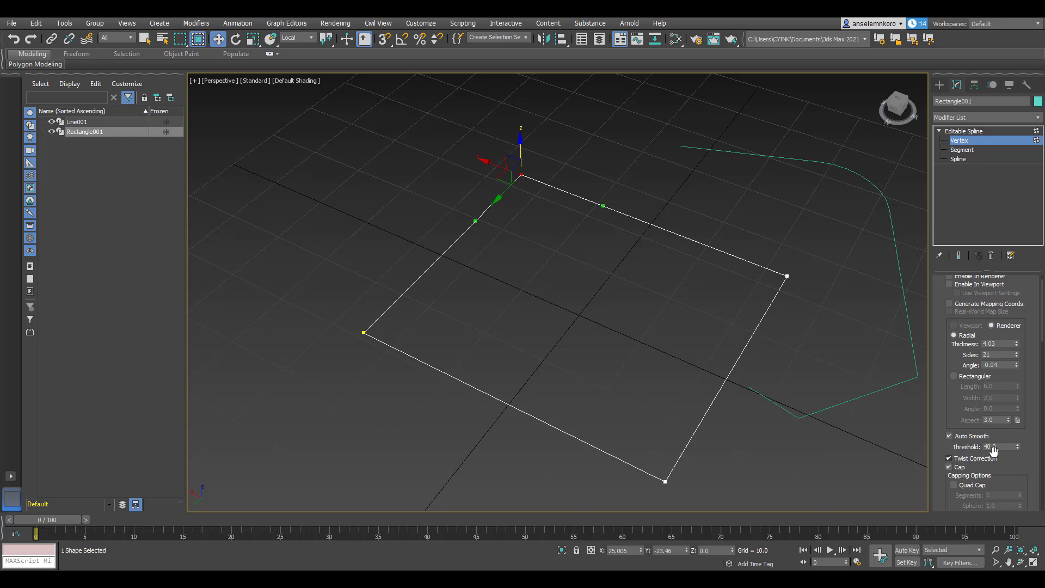
scroll(down, 3)
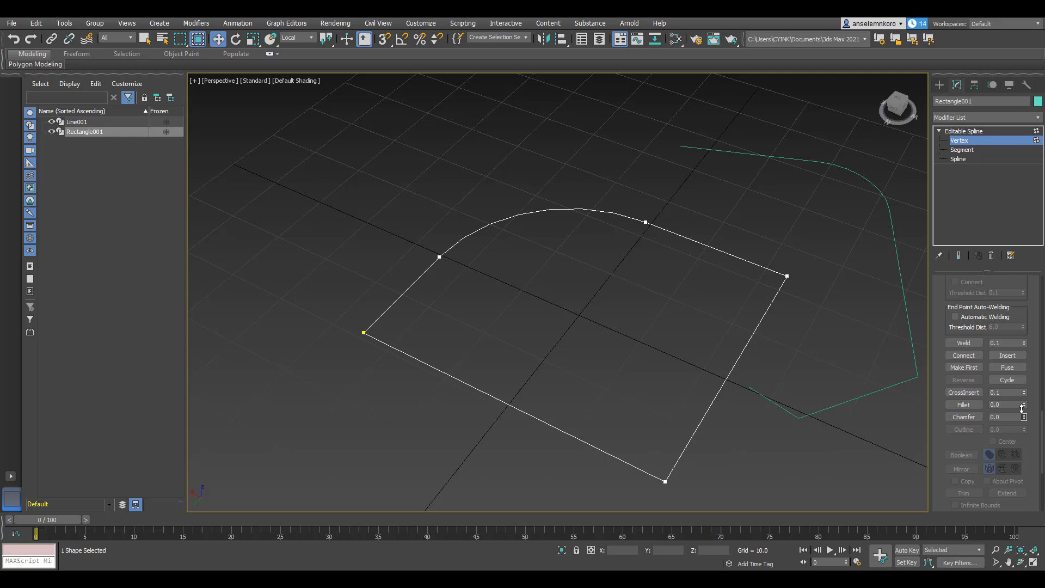
Step: Try filleting and chamfering the rectangle's corners, then deselect the corner vertex
click(665, 479)
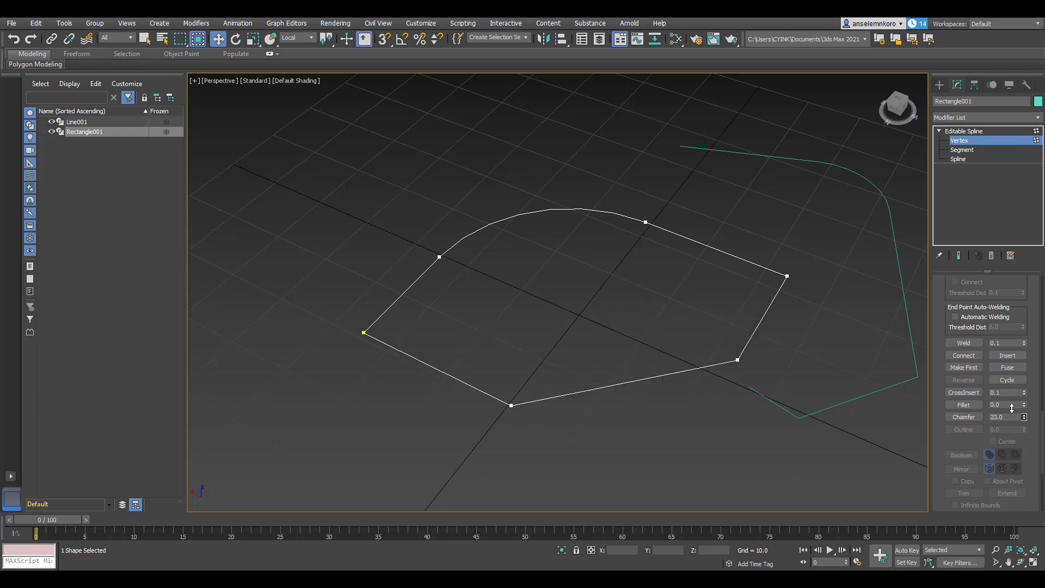
click(1023, 415)
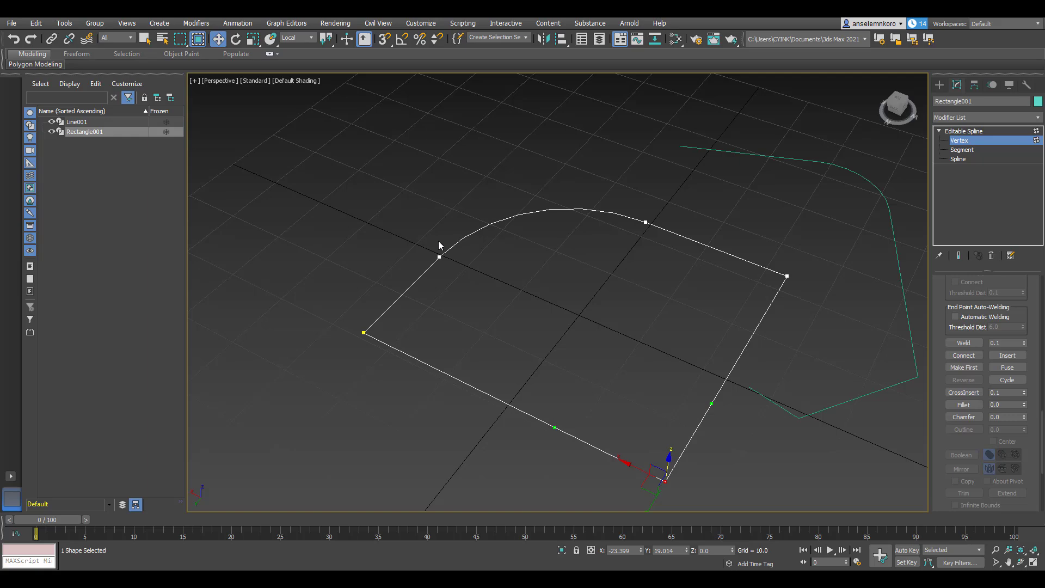
mouse_move(478, 305)
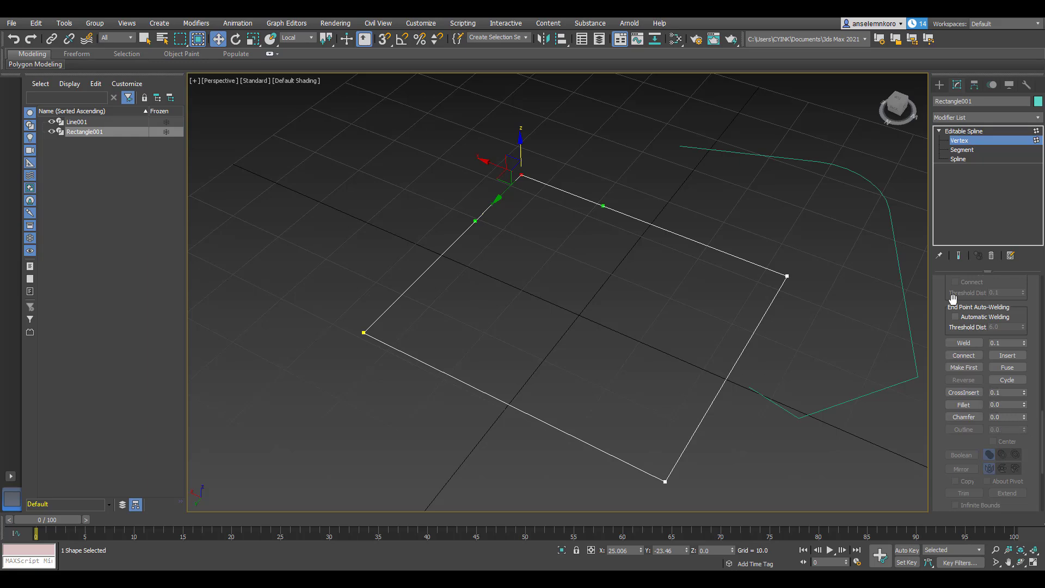
click(841, 224)
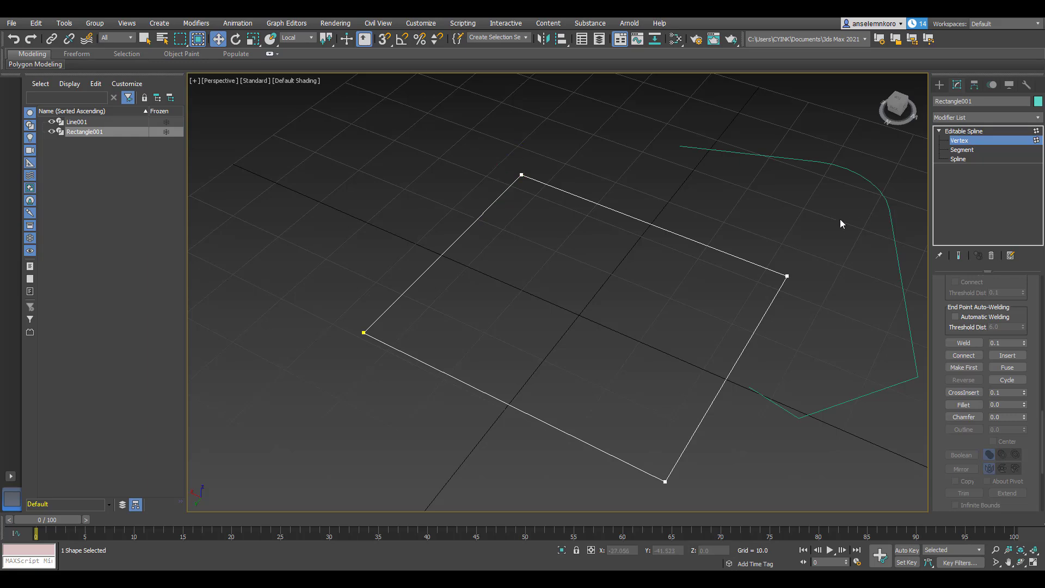
Step: Add a Spline Chamfer modifier to the rectangle, reset Bias to zero, and return to Vertex level
click(958, 140)
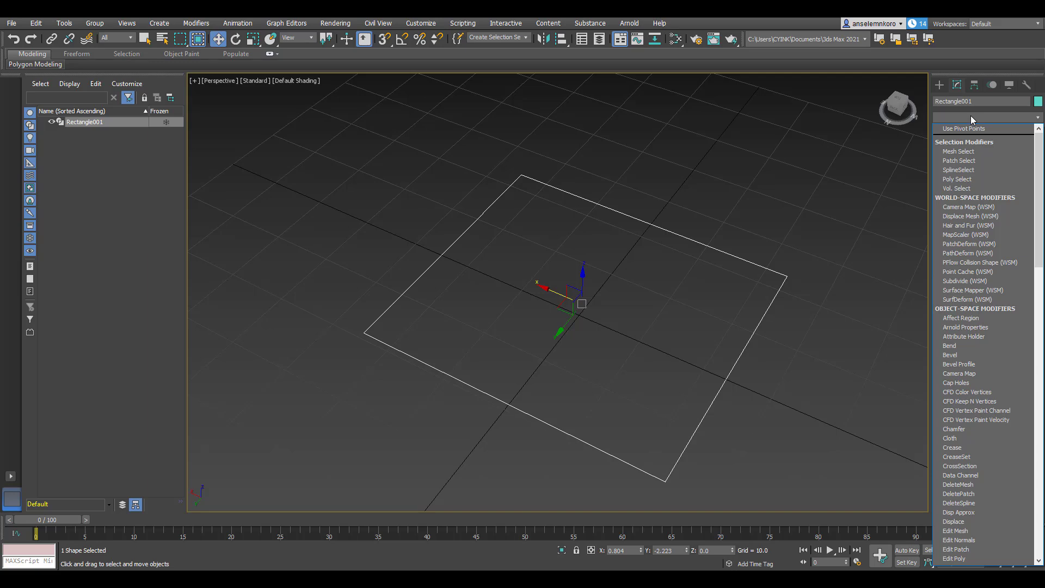
click(966, 428)
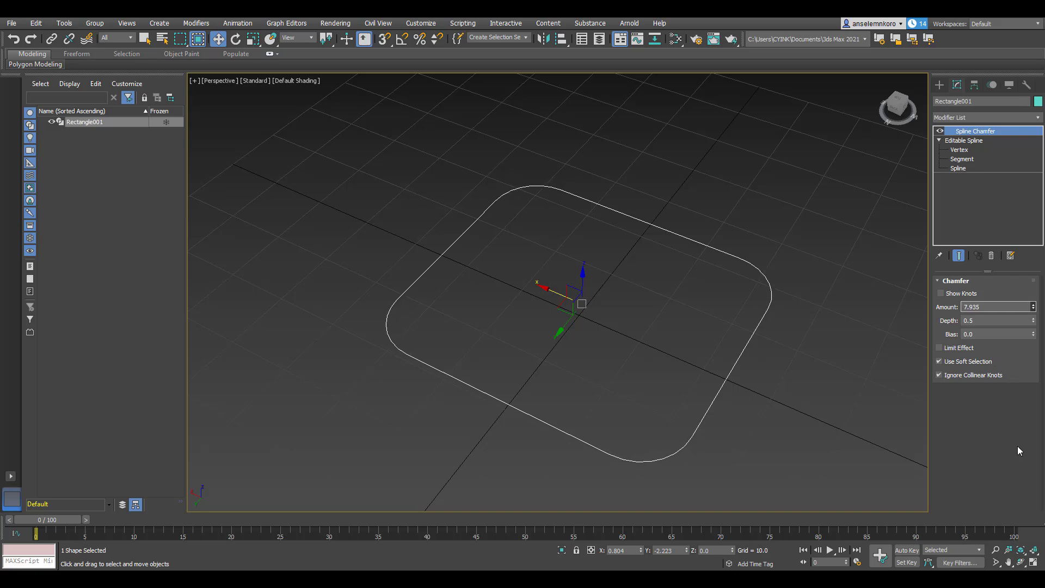
click(985, 118)
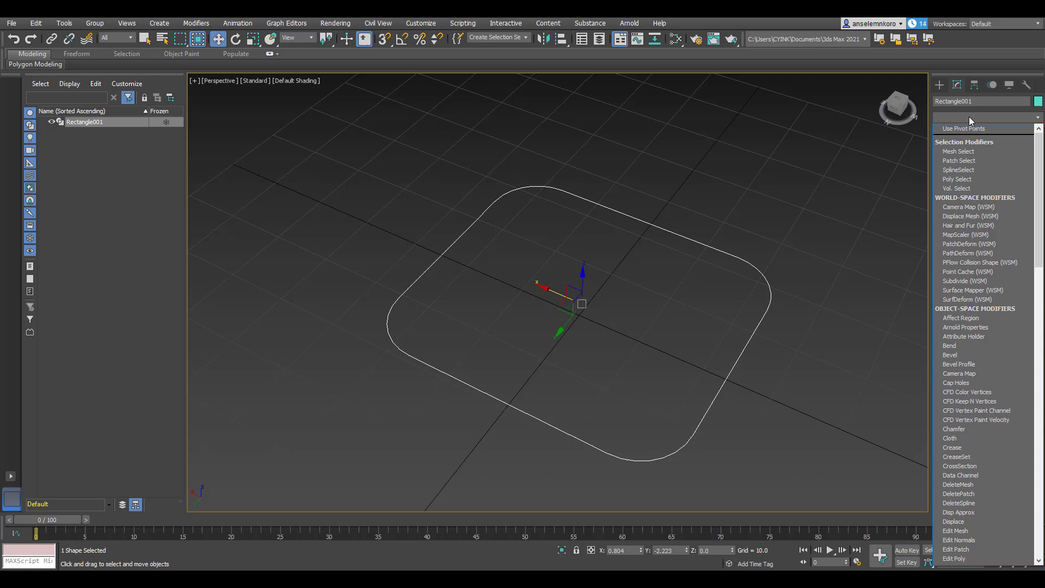
mouse_move(970, 458)
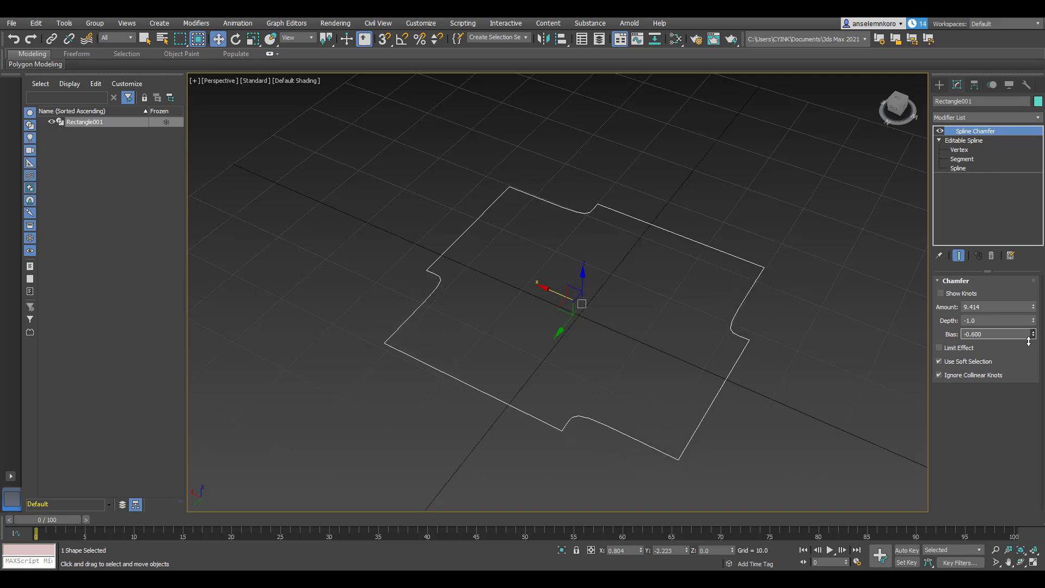
click(1028, 333)
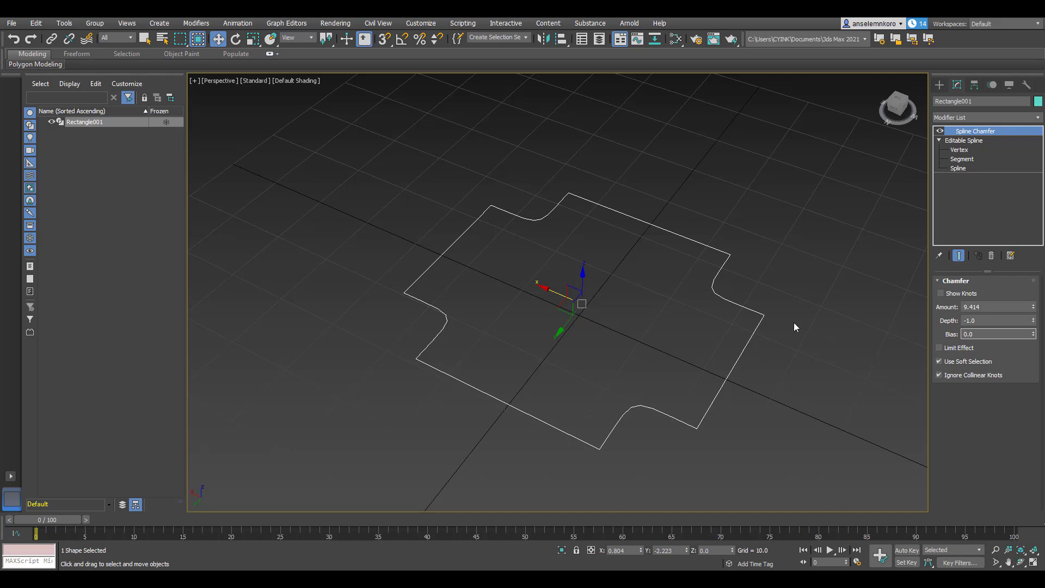
mouse_move(710, 316)
text(14.12)
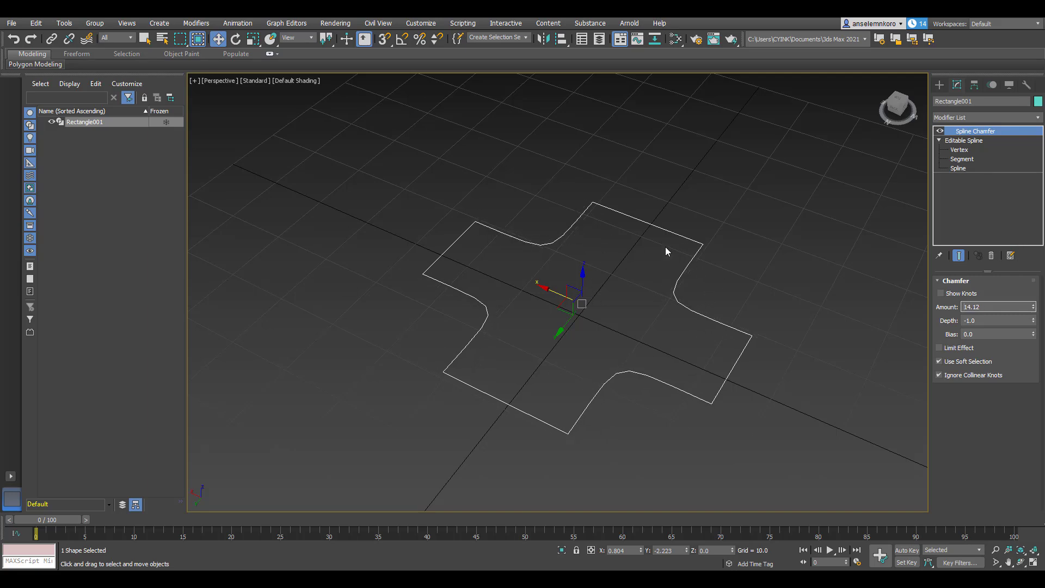
mouse_move(757, 300)
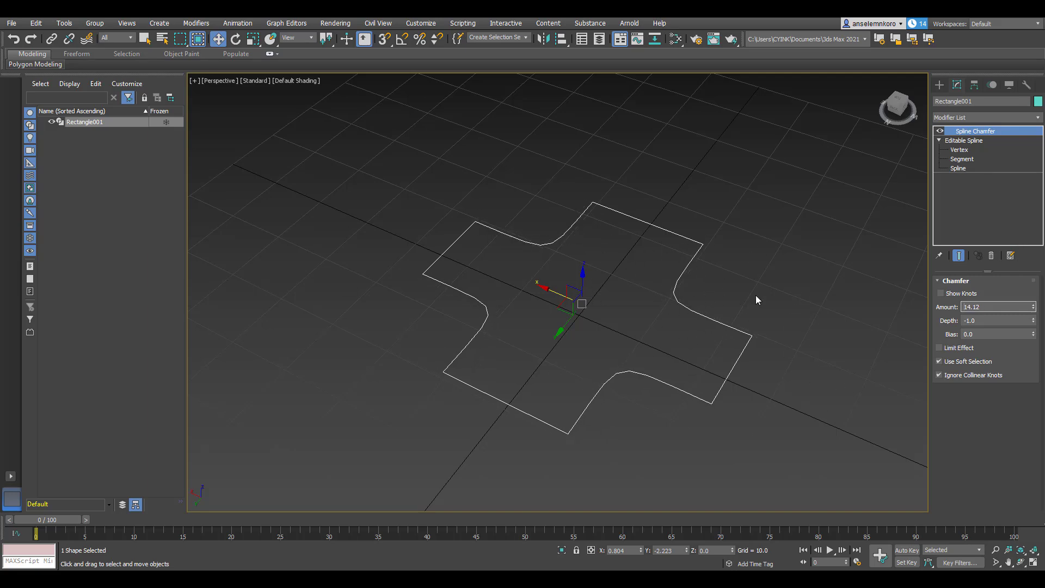
click(959, 149)
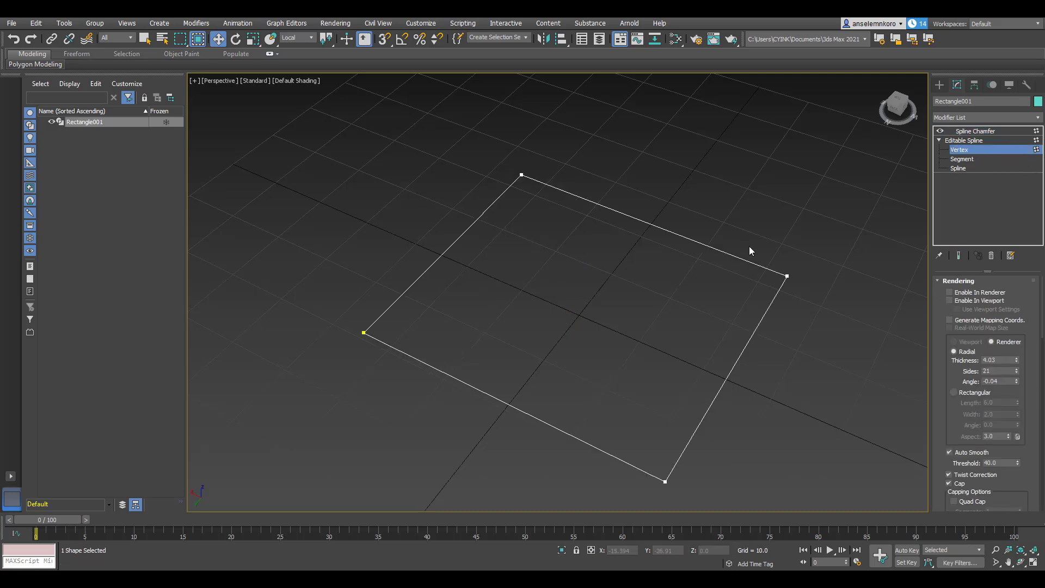
click(786, 276)
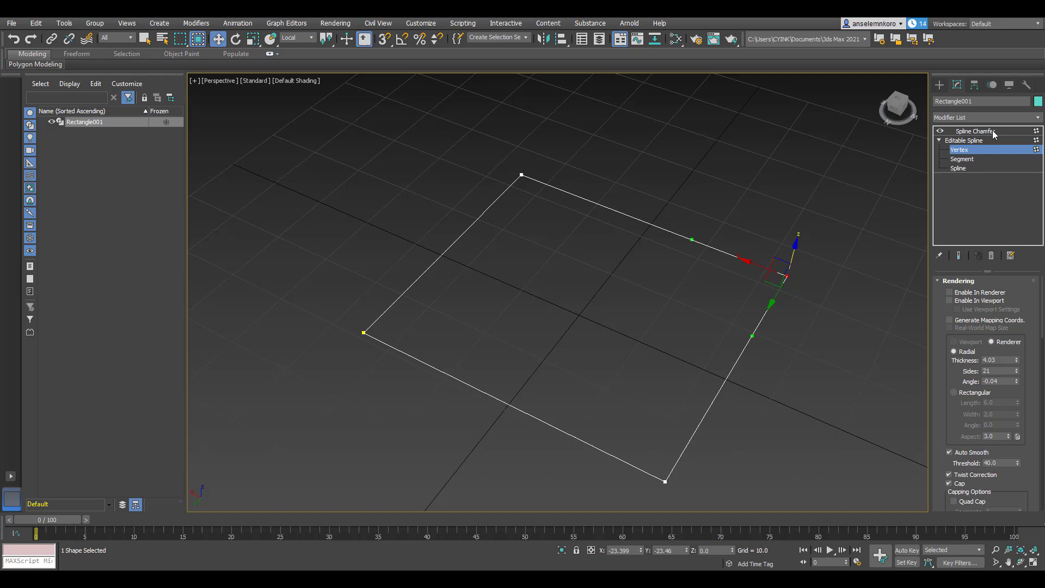
click(975, 131)
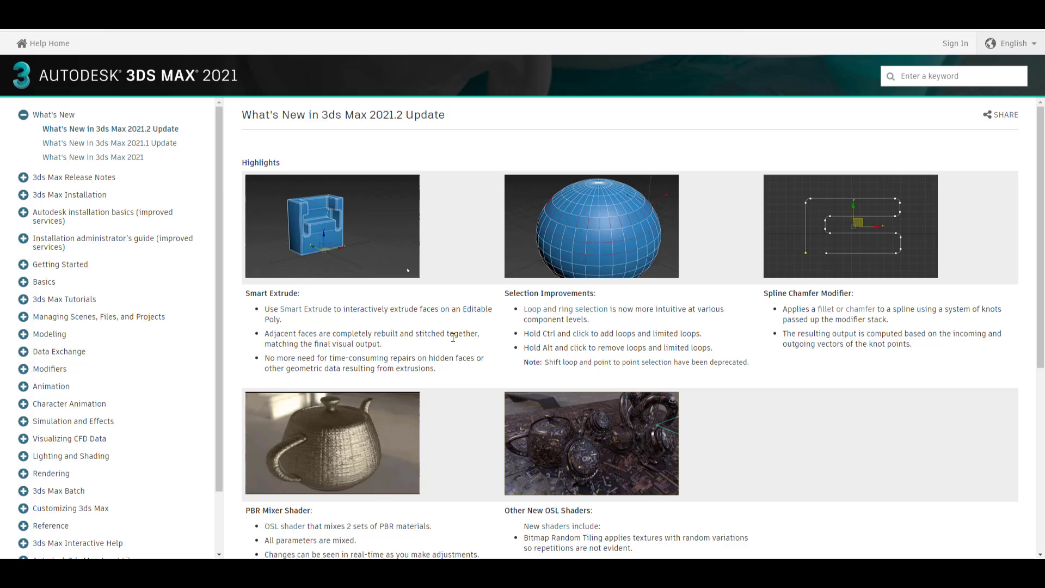
Step: Scroll through the What's New in 3ds Max 2021.2 Update highlights
scroll(down, 3)
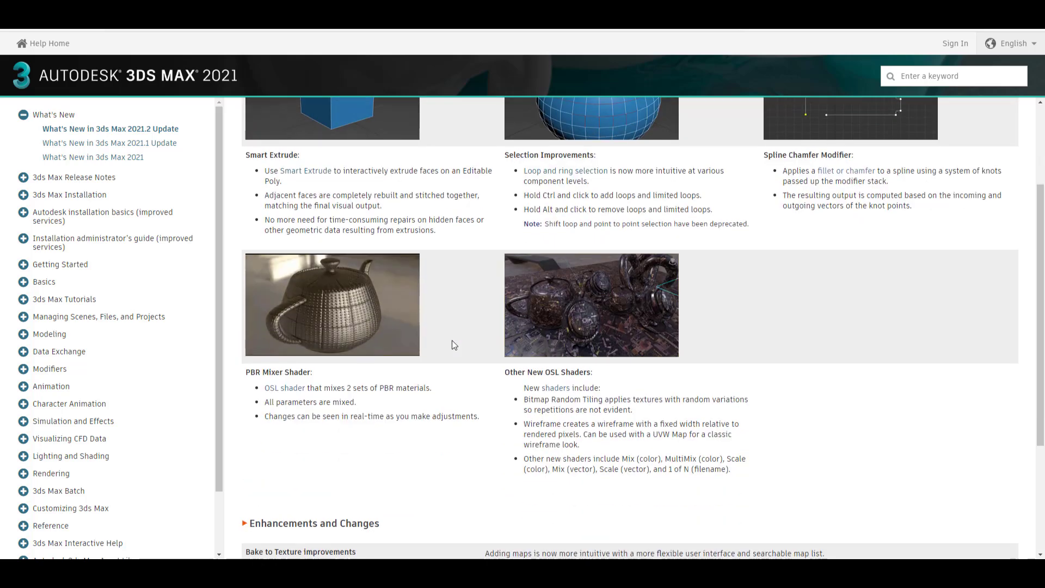
scroll(down, 3)
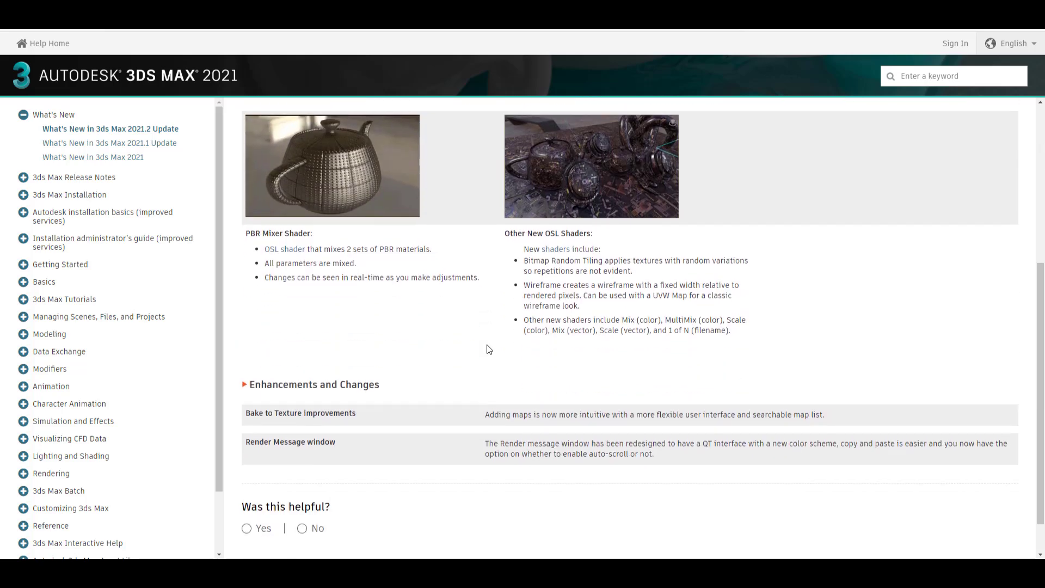
scroll(up, 3)
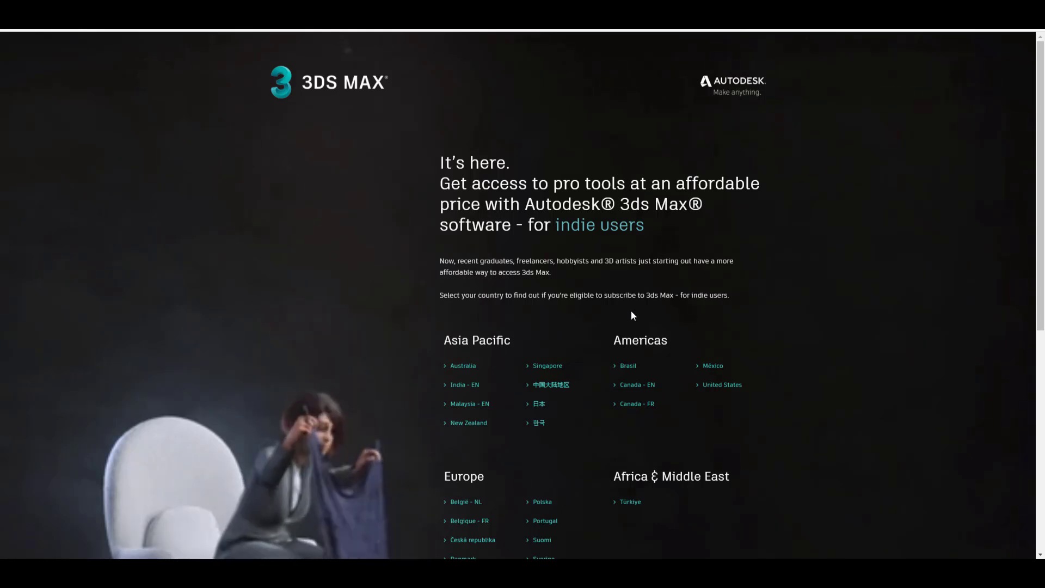
mouse_move(627, 285)
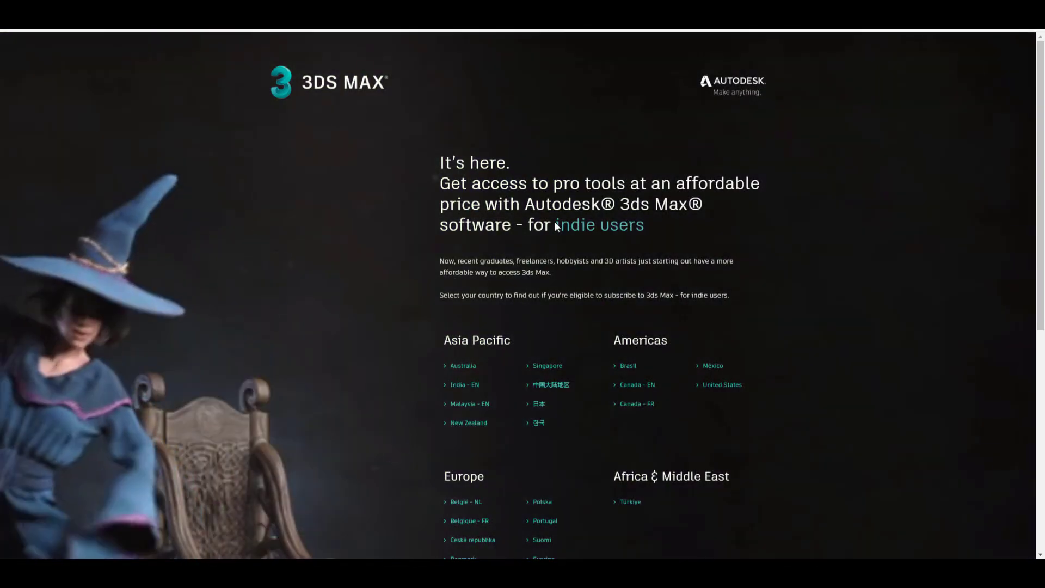
Step: Scroll the 3ds Max for indie users page down to its country list and back
scroll(down, 3)
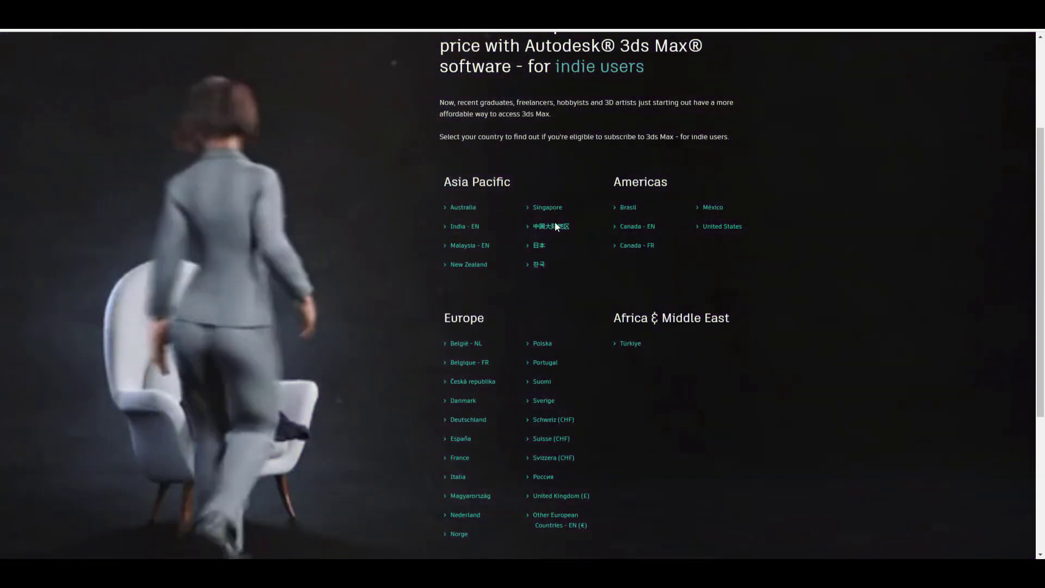
mouse_move(598, 359)
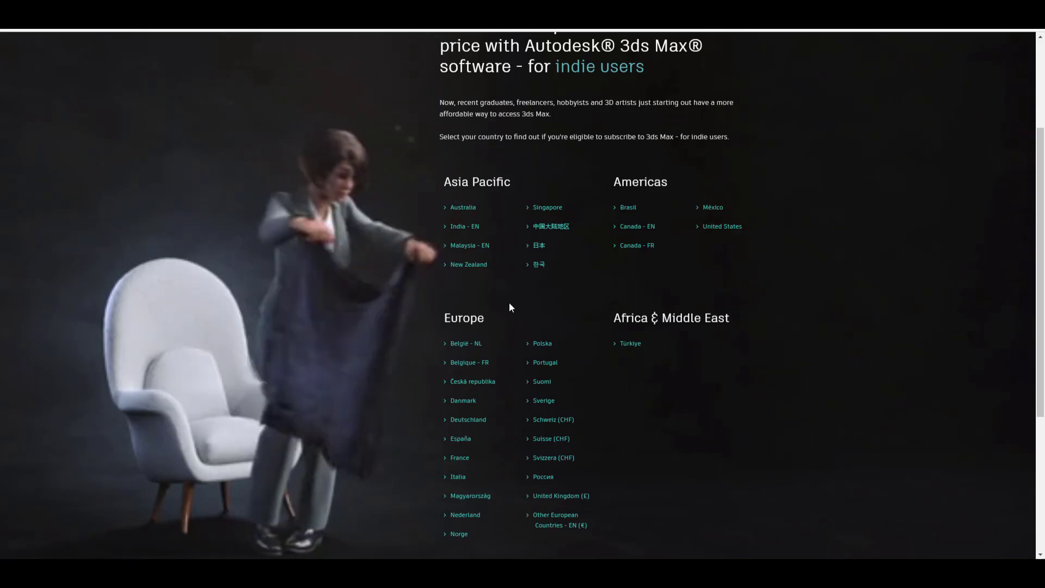
mouse_move(464, 226)
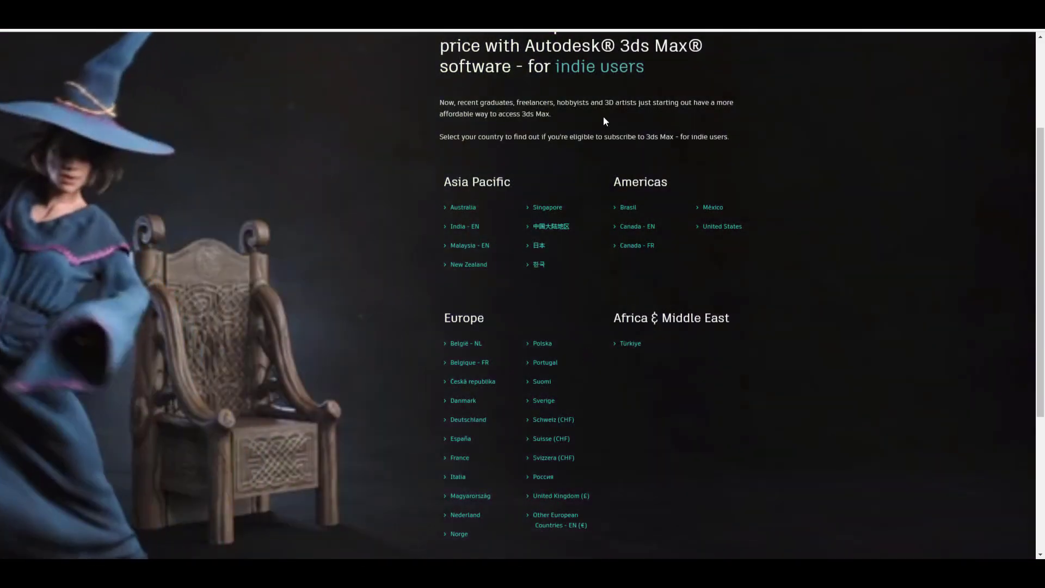
scroll(up, 3)
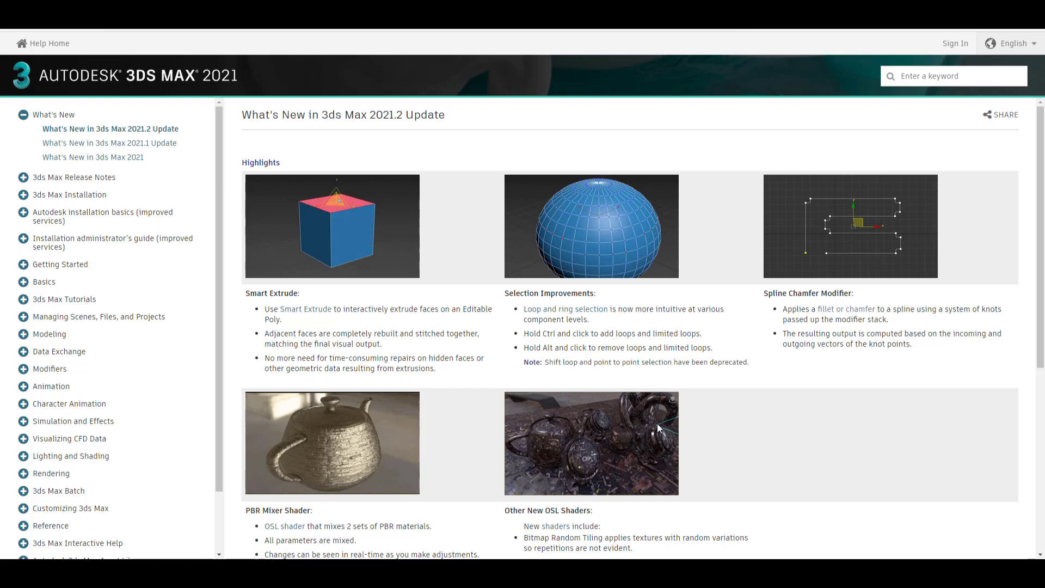
Step: Scroll the Maya for indie users page down to its regional country links
scroll(down, 3)
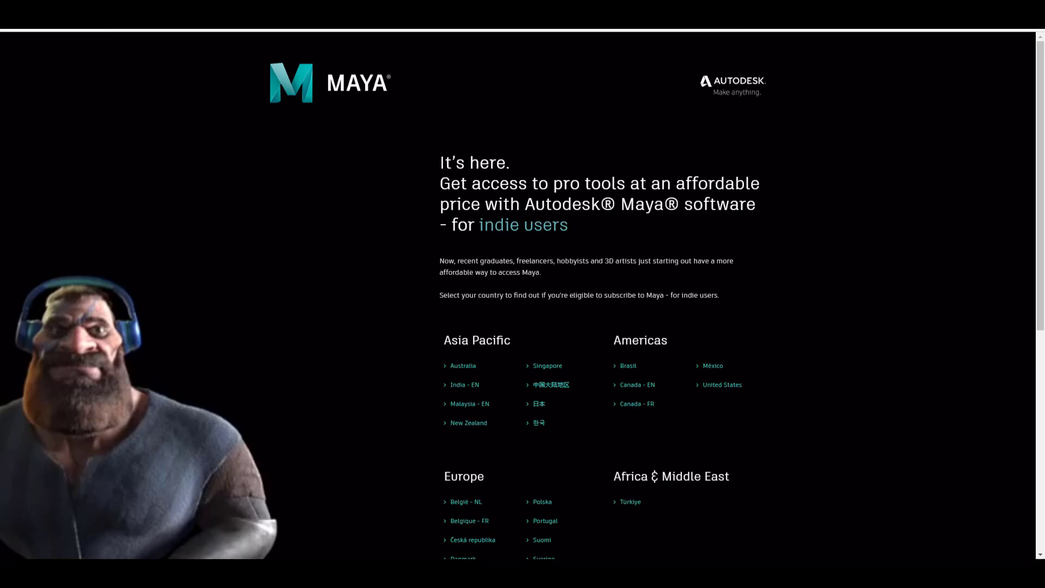
scroll(down, 3)
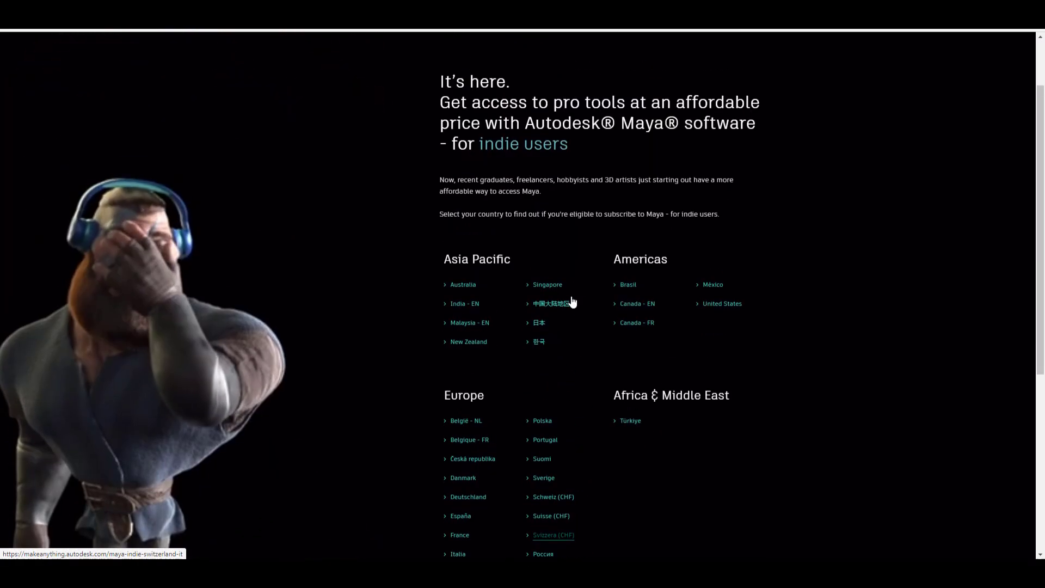